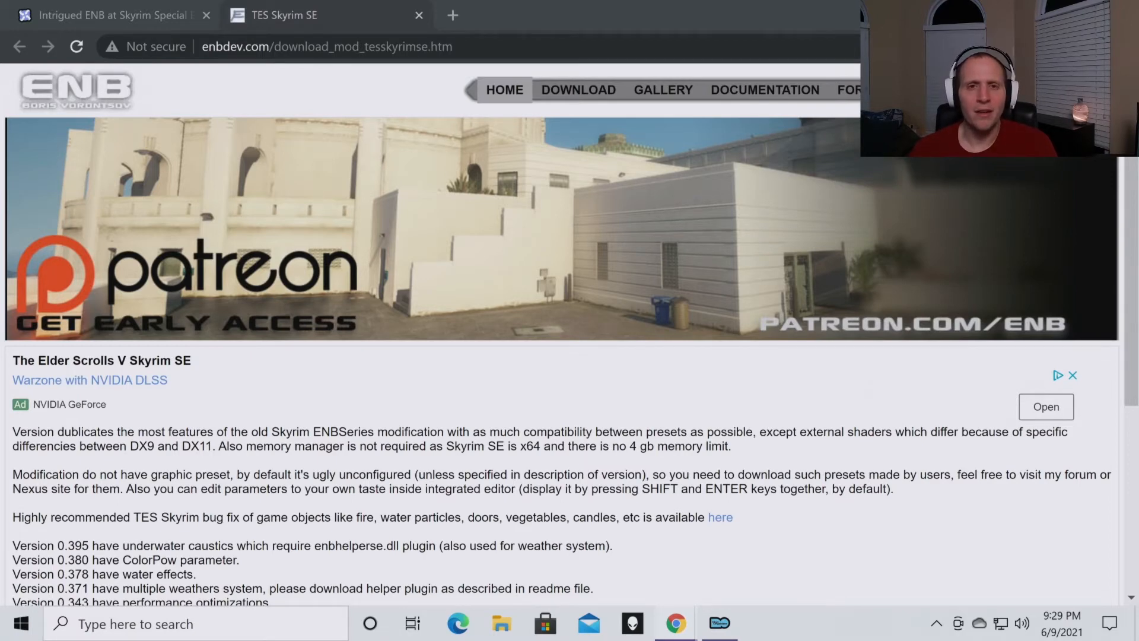
{"action": "mouse_move", "coordinate": [356, 302]}
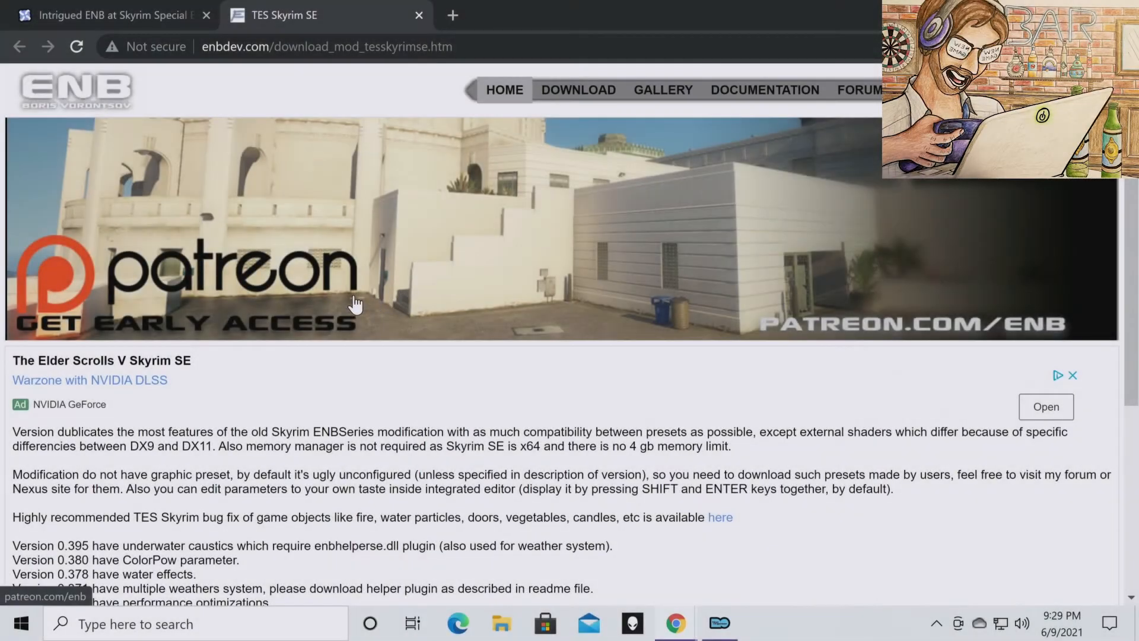
{"action": "mouse_move", "coordinate": [240, 98]}
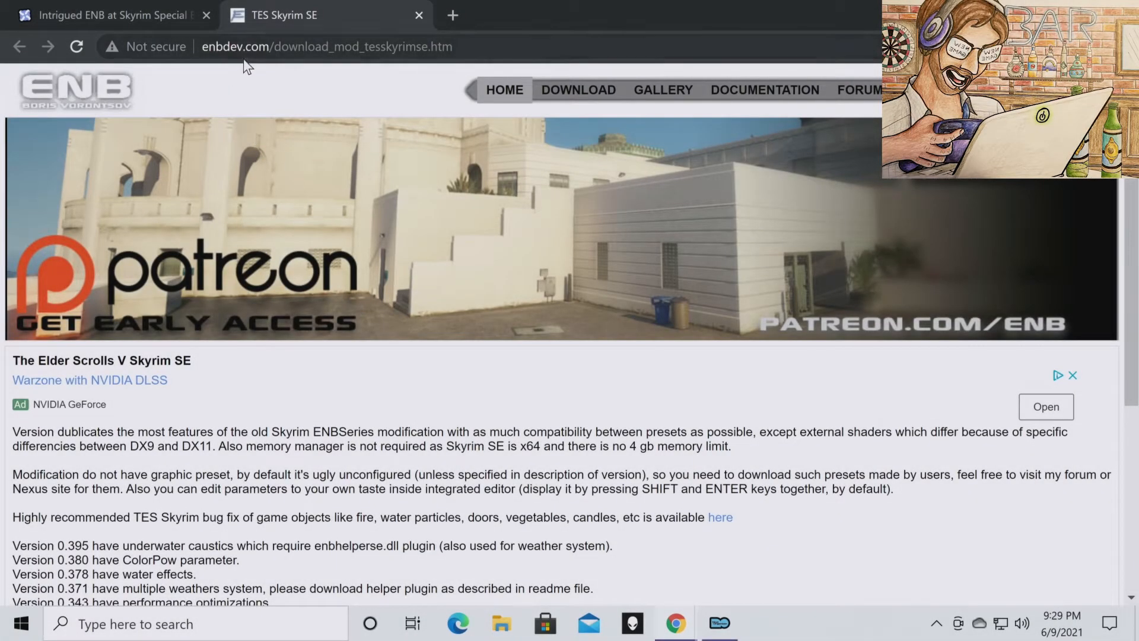
Download the ENBSeries v0.454 Skyrim SE zip from enbdev.com and reveal it in Downloads.
{"action": "scroll", "scroll_direction": "down", "scroll_amount": 3}
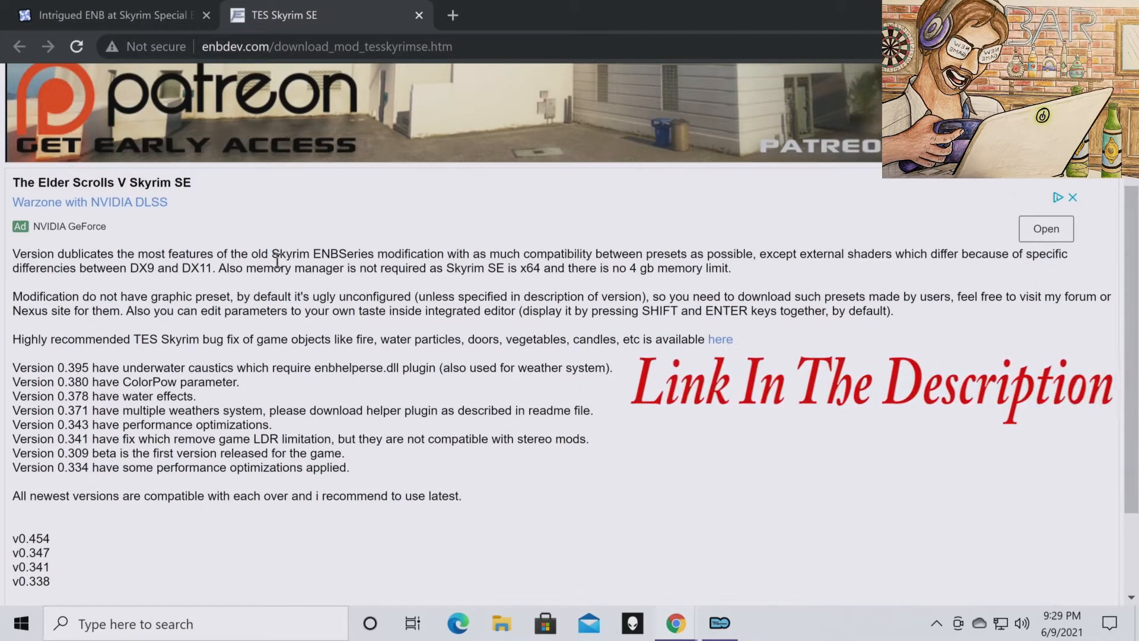
{"action": "scroll", "scroll_direction": "down", "scroll_amount": 3}
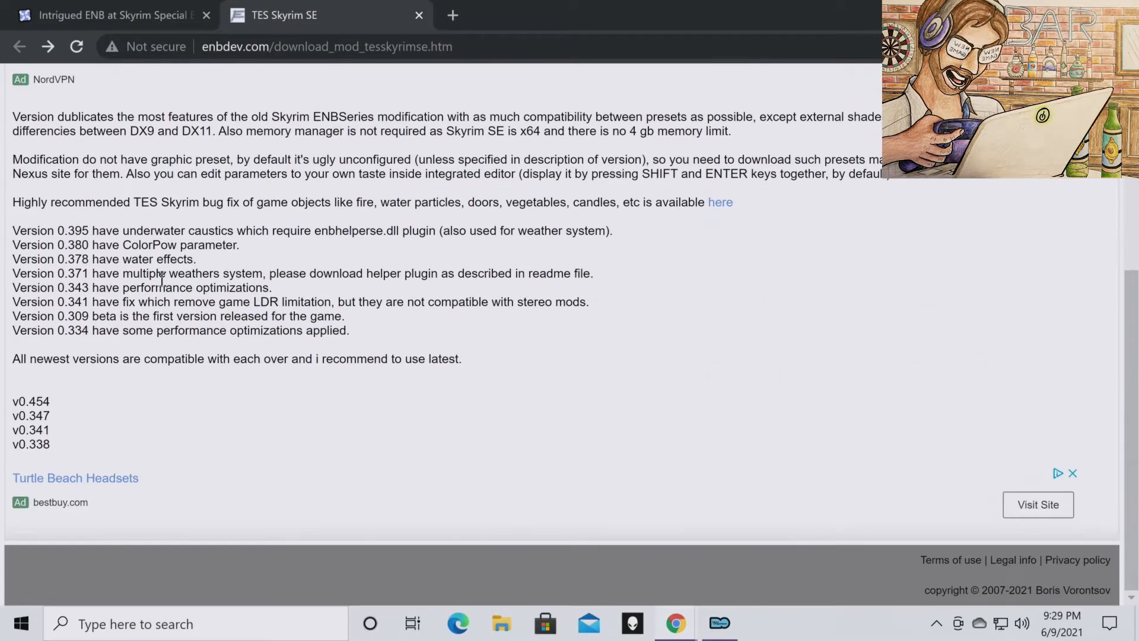
{"action": "mouse_move", "coordinate": [58, 391]}
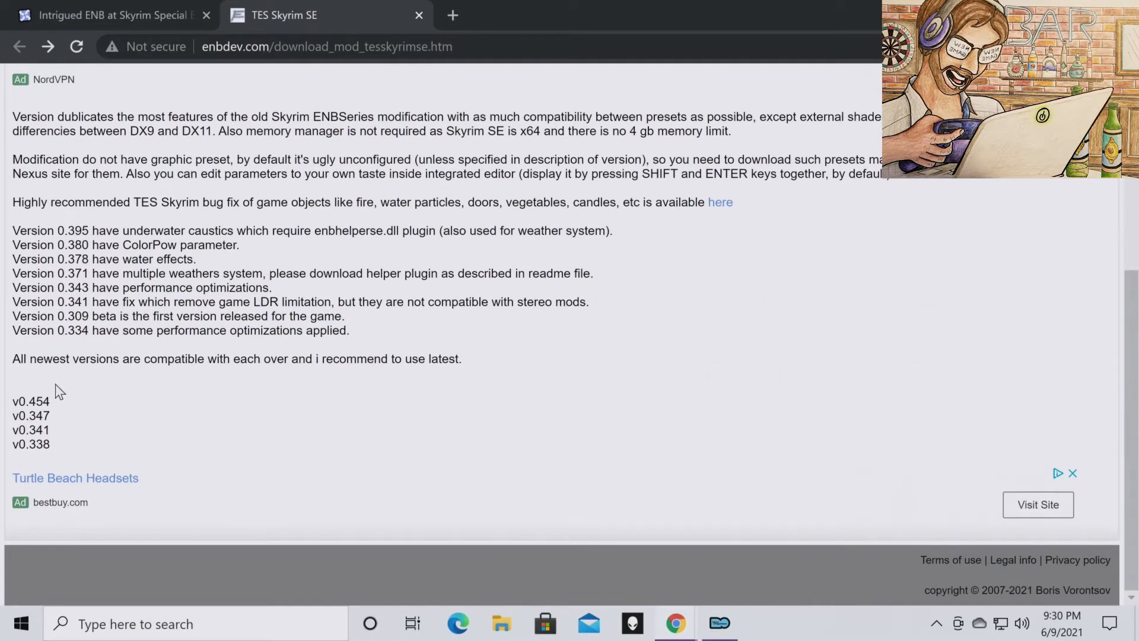
{"action": "mouse_move", "coordinate": [30, 402]}
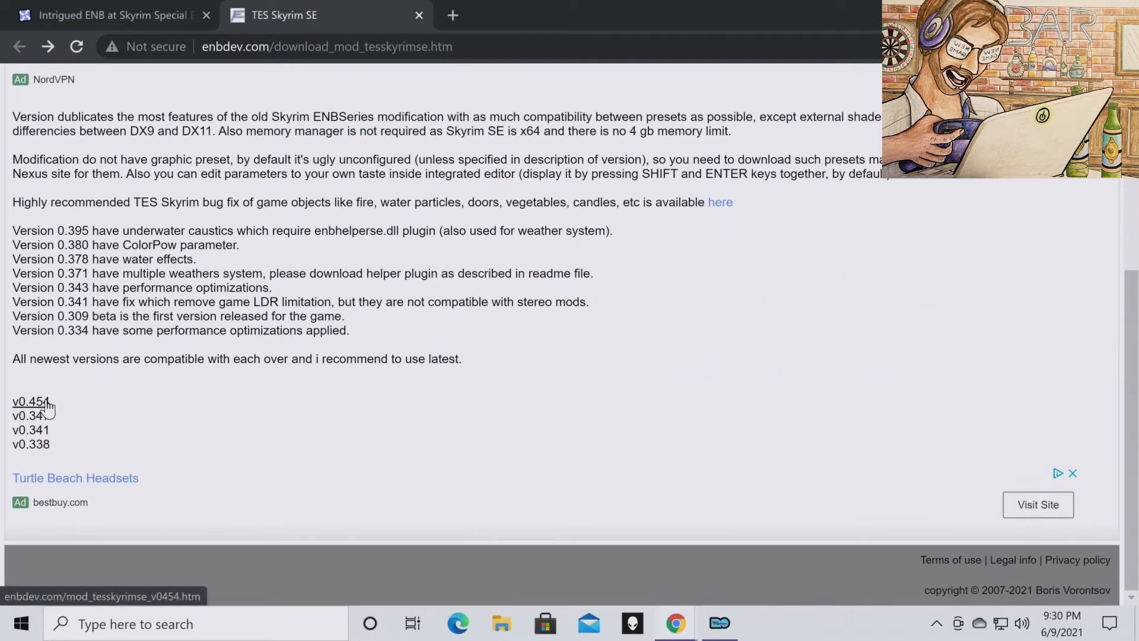
{"action": "left_click", "coordinate": [29, 401]}
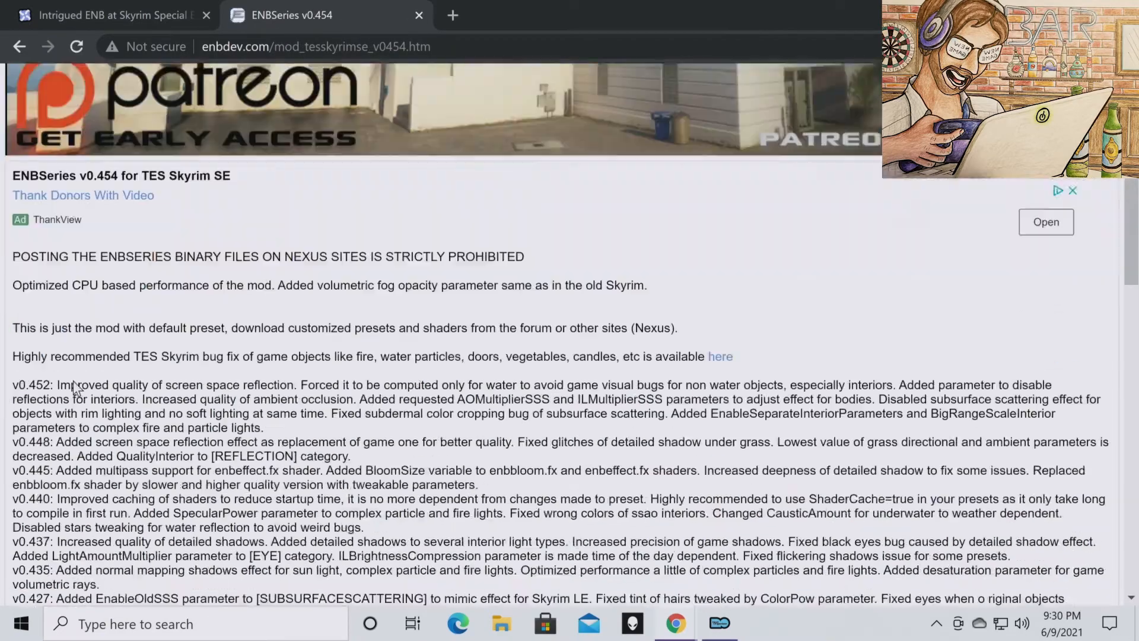
{"action": "scroll", "scroll_direction": "down", "scroll_amount": 3}
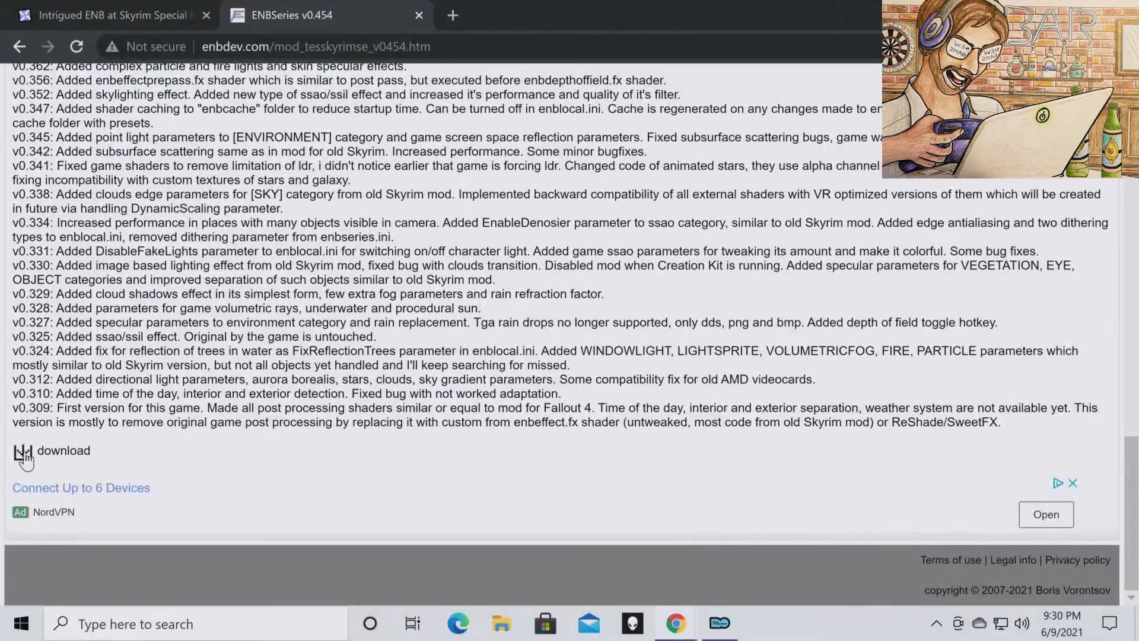
{"action": "mouse_move", "coordinate": [24, 454]}
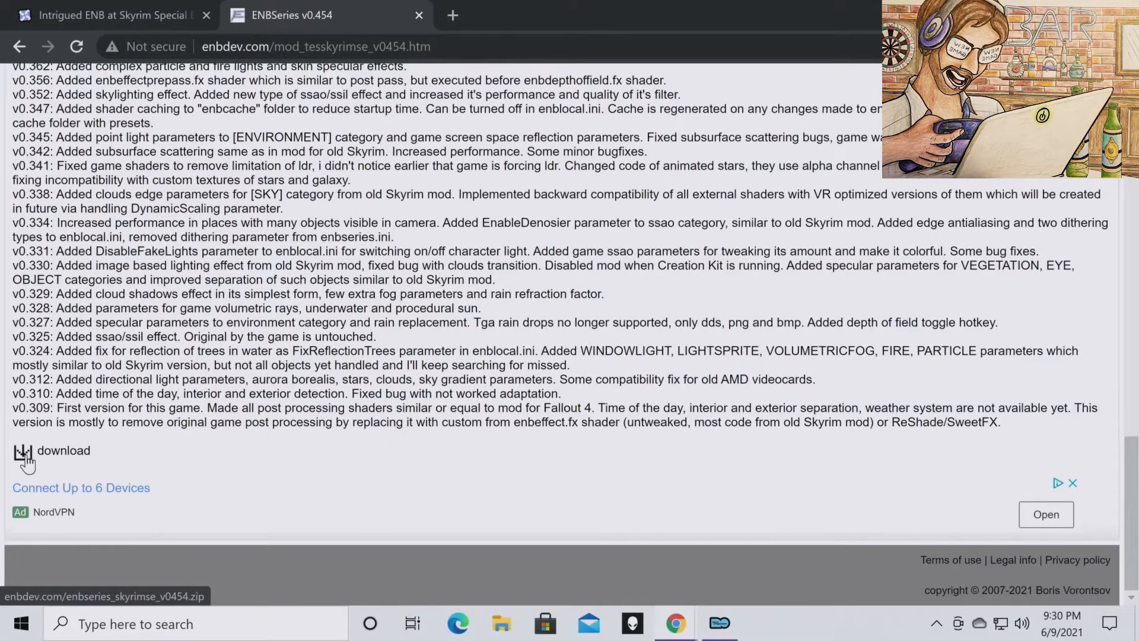
{"action": "left_click", "coordinate": [62, 450]}
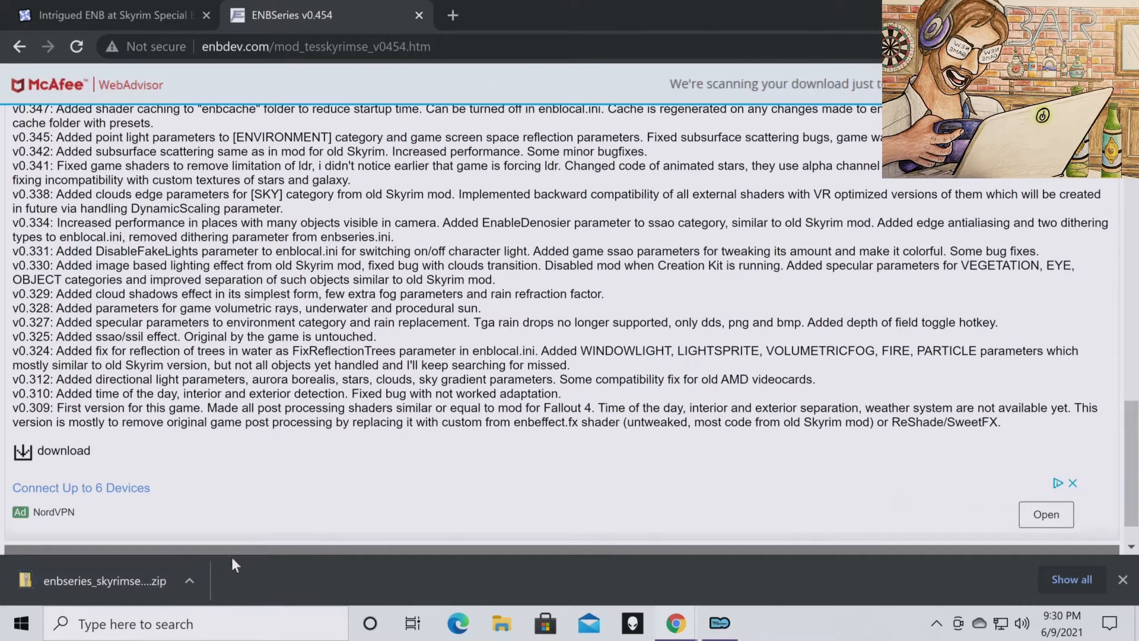
{"action": "left_click", "coordinate": [189, 580]}
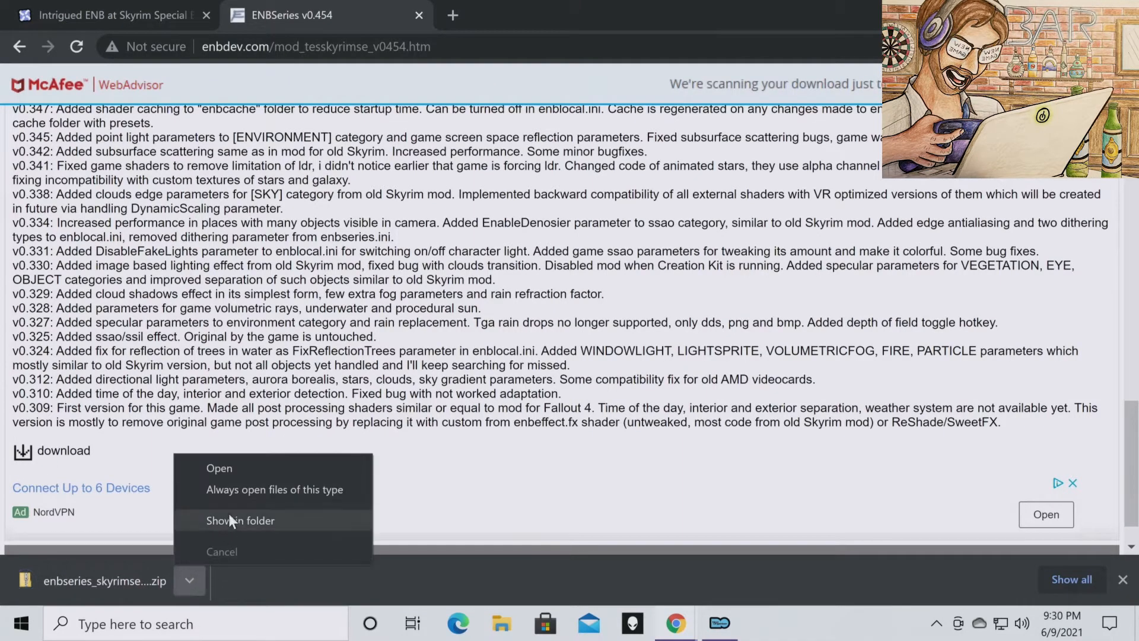
{"action": "left_click", "coordinate": [240, 521]}
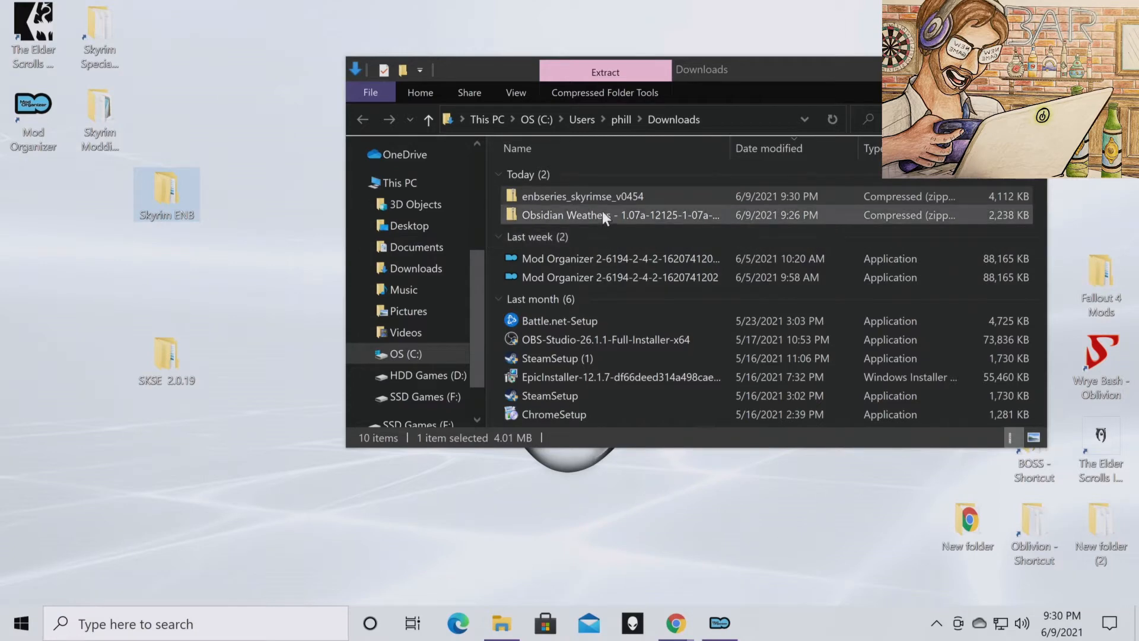
Move the enbseries_skyrimse_v0454 zip into Desktop > Skyrim ENB > ENB Series.
{"action": "left_click", "coordinate": [582, 196]}
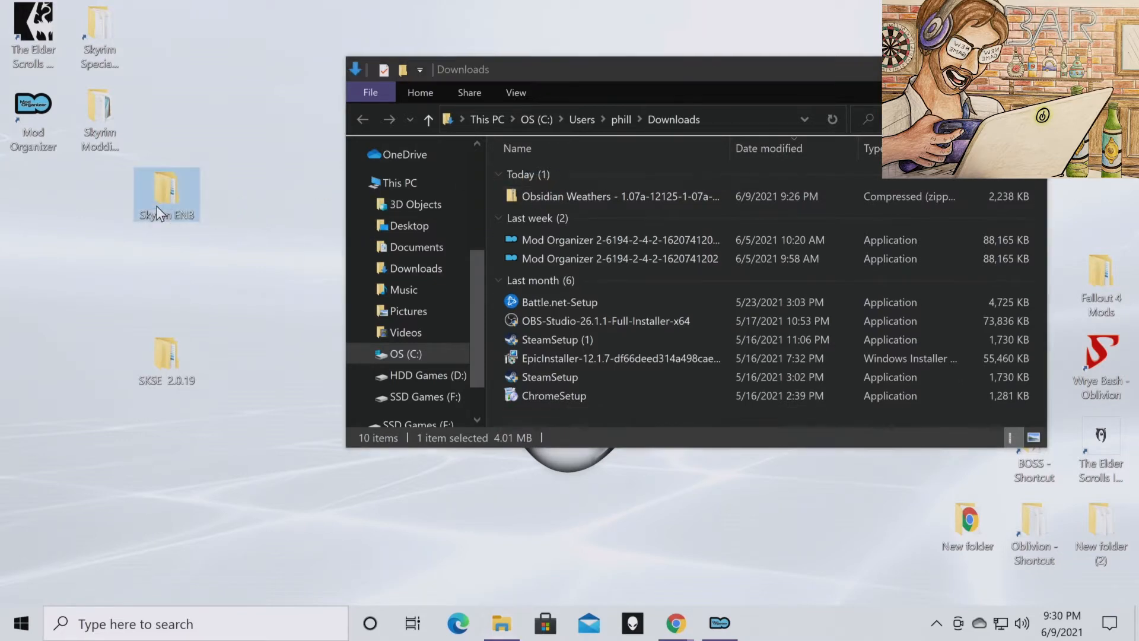
{"action": "double_click", "coordinate": [166, 189]}
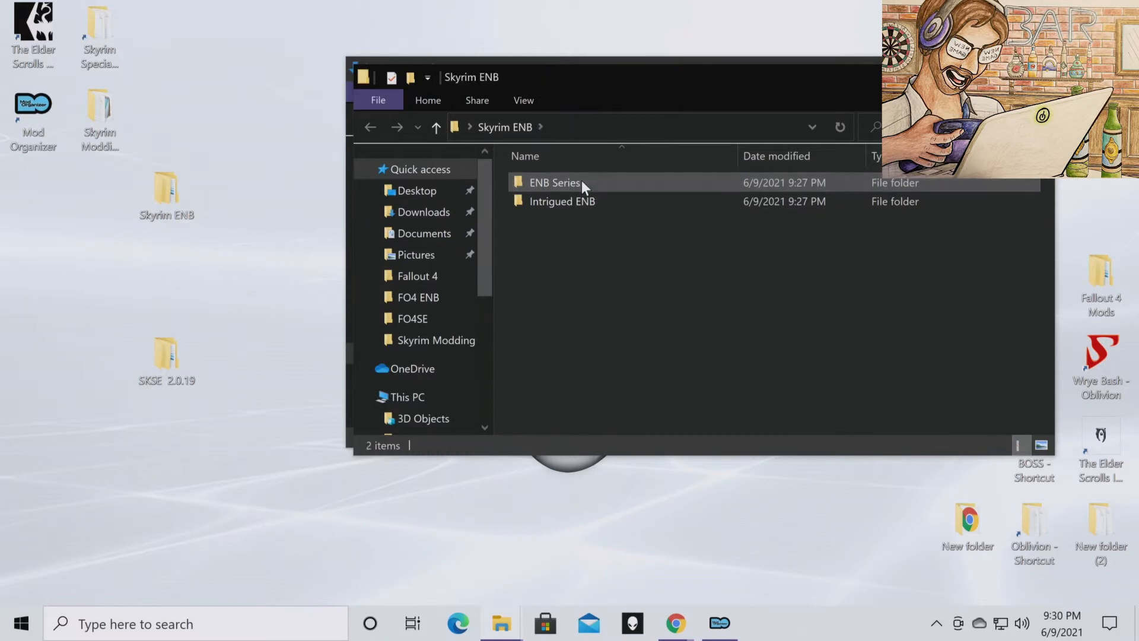
{"action": "mouse_move", "coordinate": [565, 194]}
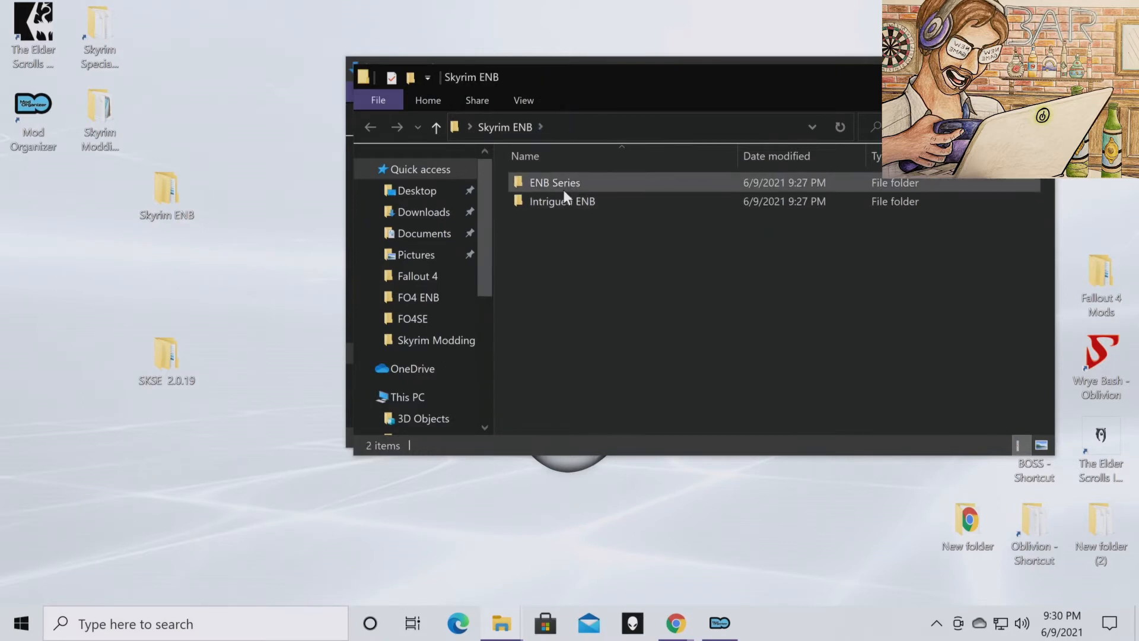
{"action": "double_click", "coordinate": [554, 182]}
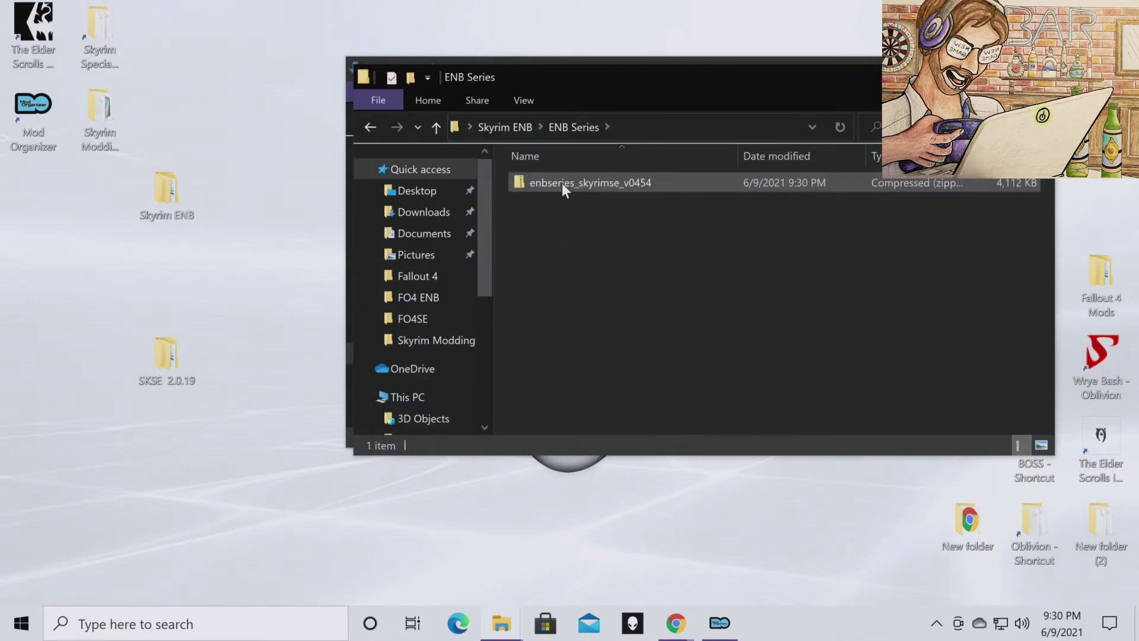
Extract enbseries_skyrimse_v0454 in place with 7-Zip's Extract Here.
{"action": "right_click", "coordinate": [590, 183]}
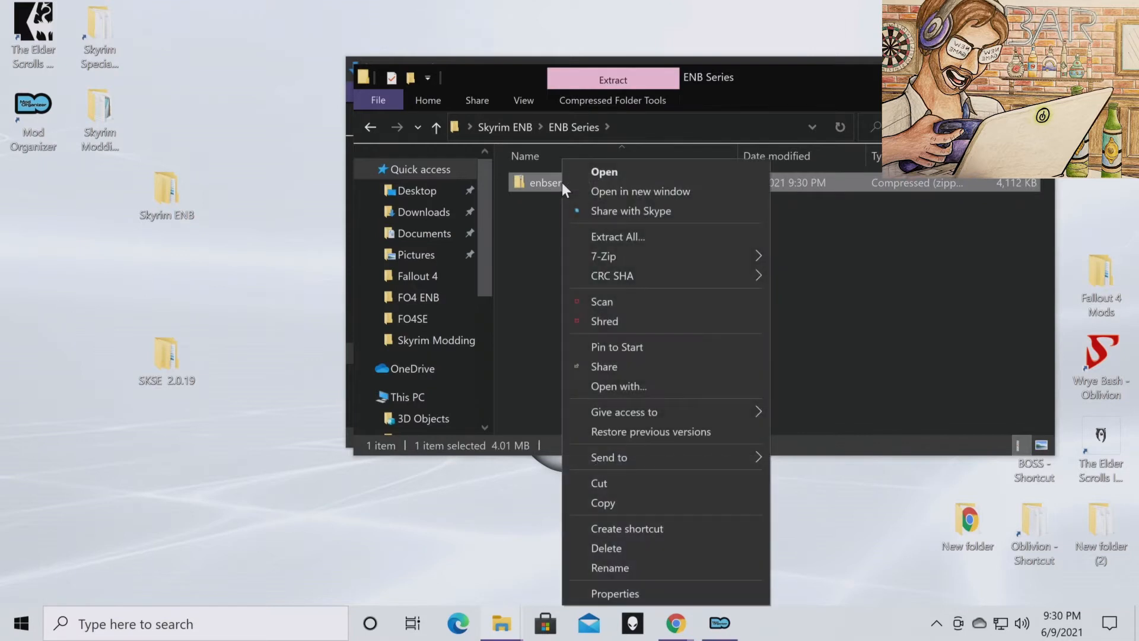
{"action": "mouse_move", "coordinate": [690, 242]}
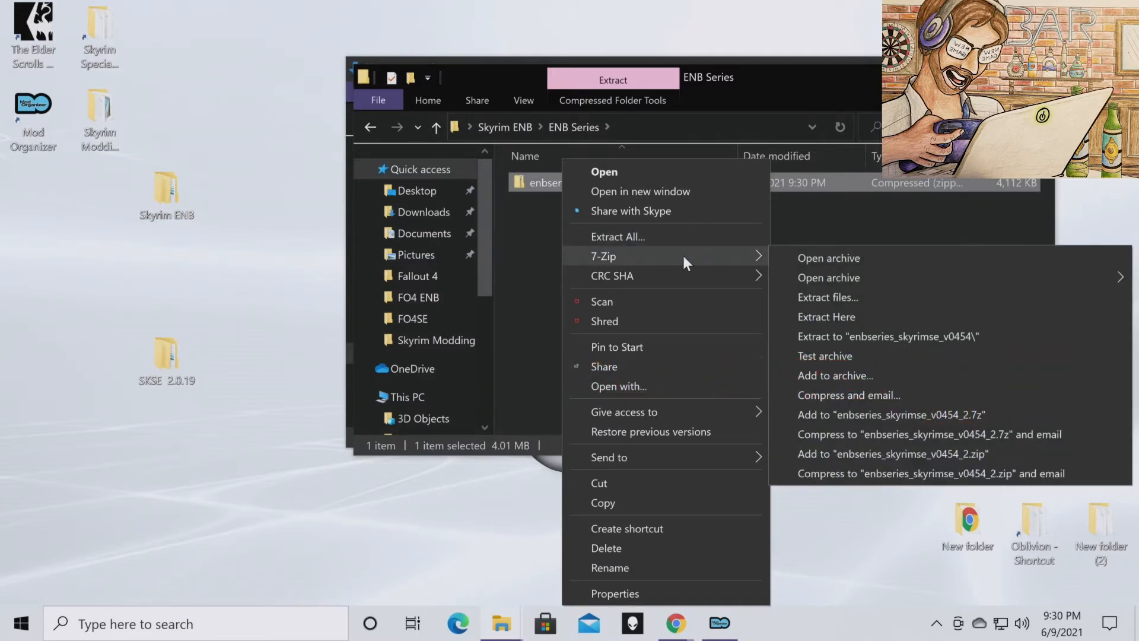
{"action": "mouse_move", "coordinate": [826, 316]}
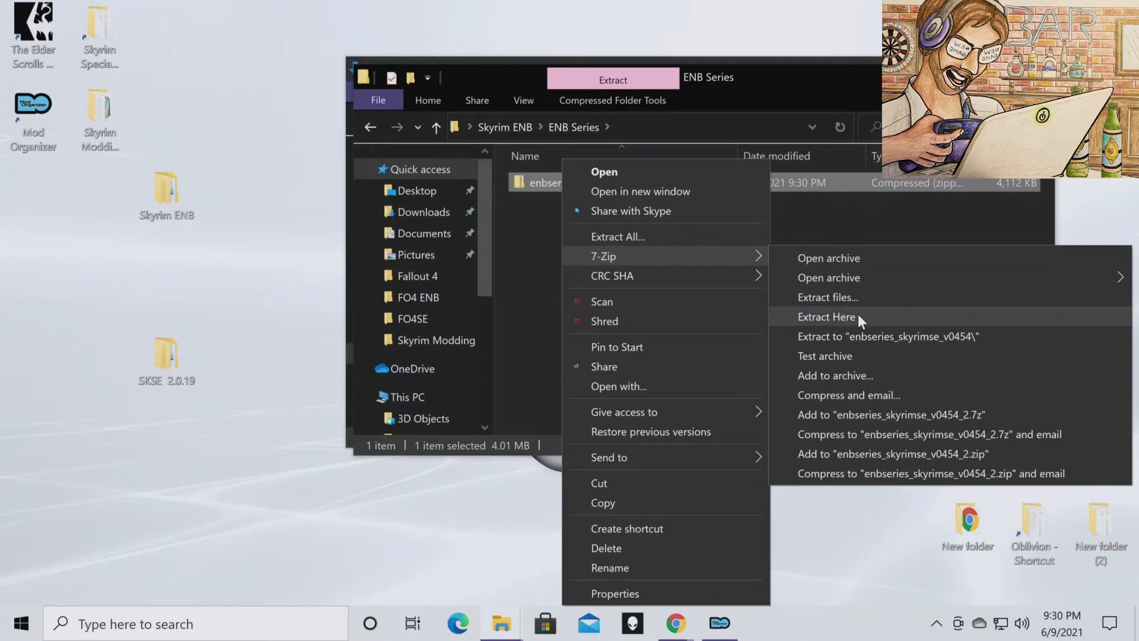
{"action": "left_click", "coordinate": [826, 316]}
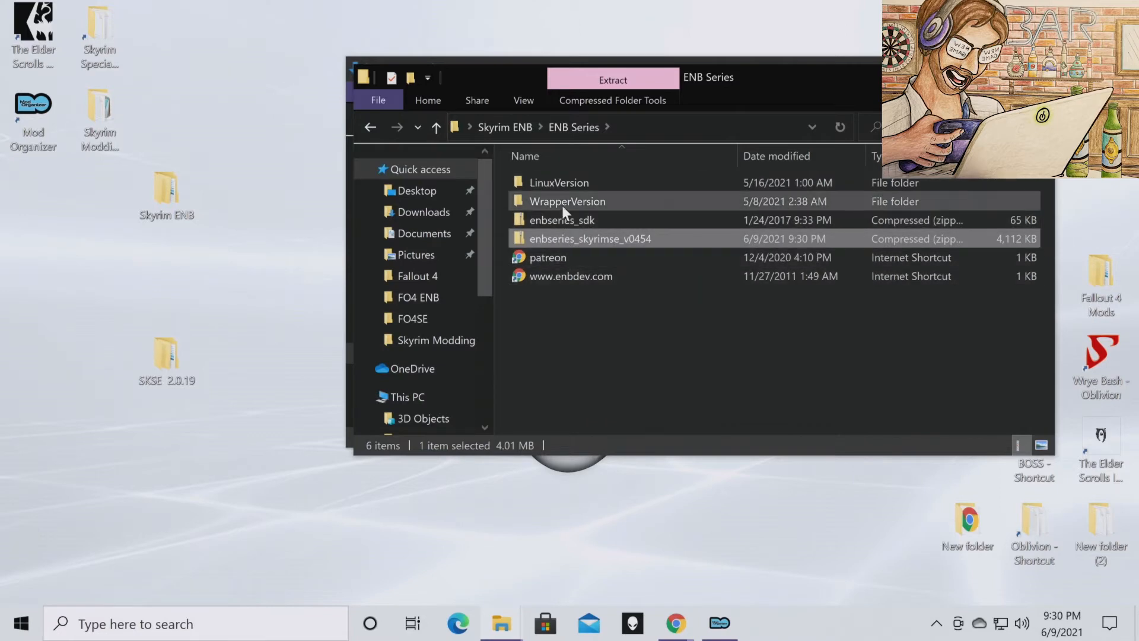
Open the WrapperVersion folder and select d3d11.dll.
{"action": "double_click", "coordinate": [568, 201]}
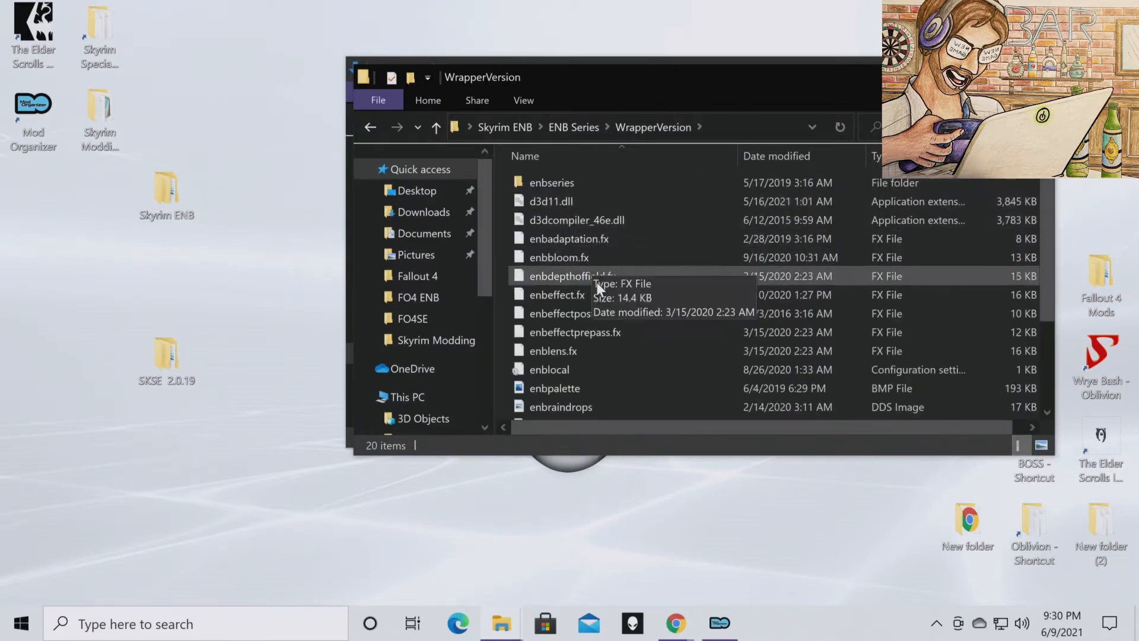
{"action": "mouse_move", "coordinate": [576, 201]}
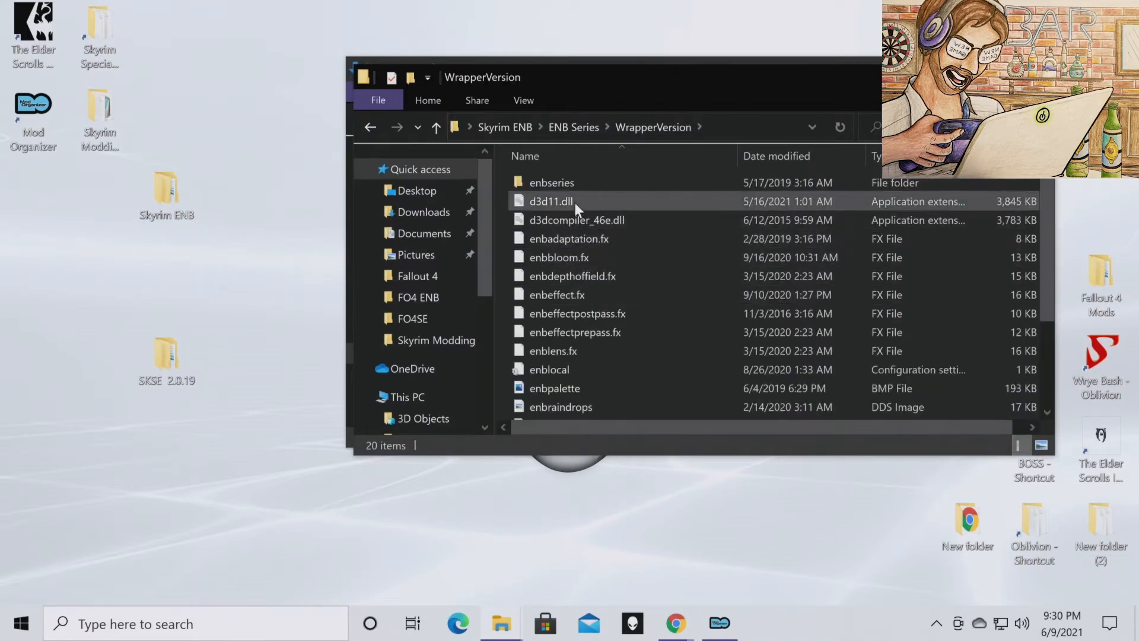
{"action": "left_click", "coordinate": [550, 202]}
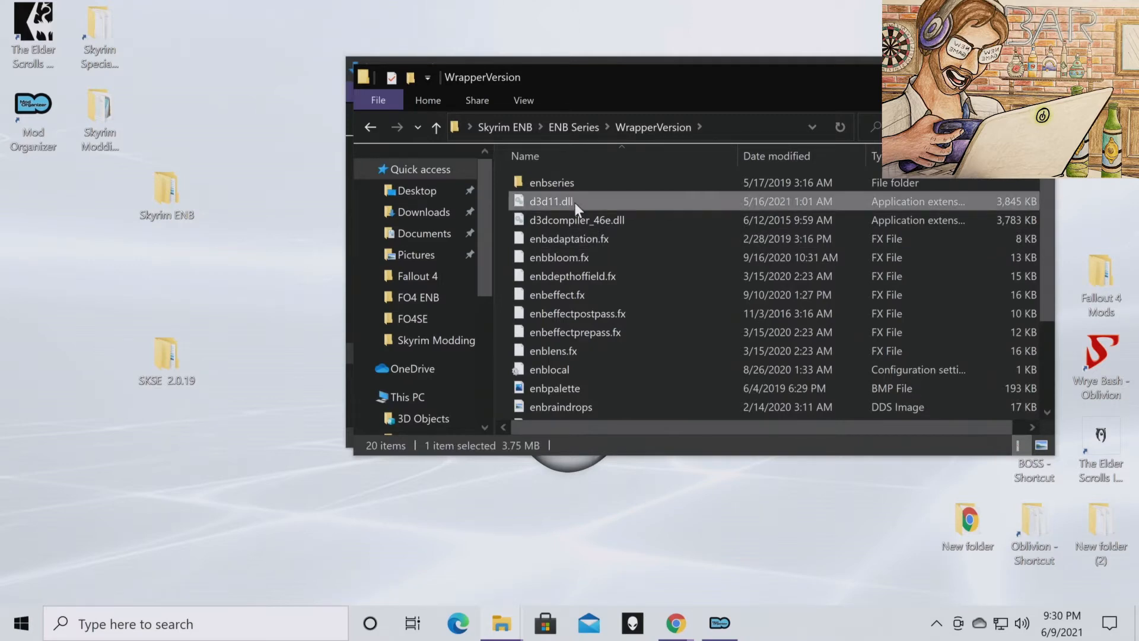
{"action": "mouse_move", "coordinate": [578, 220]}
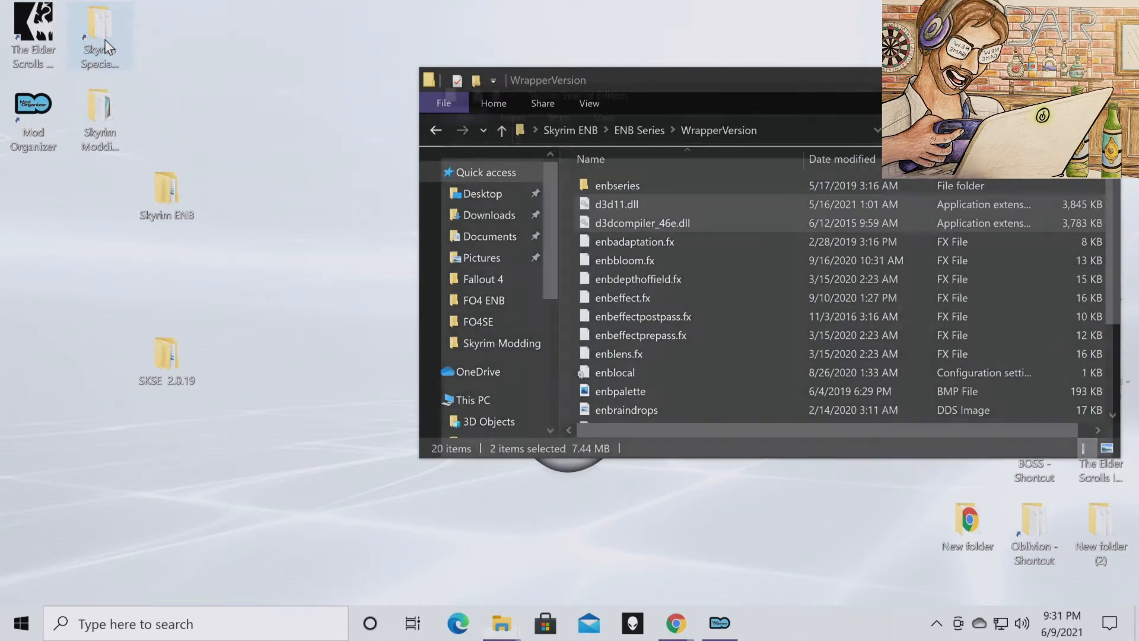
Paste d3d11.dll and d3dcompiler_46e.dll into Skyrim Special Edition, then close both Explorer windows.
{"action": "double_click", "coordinate": [100, 34]}
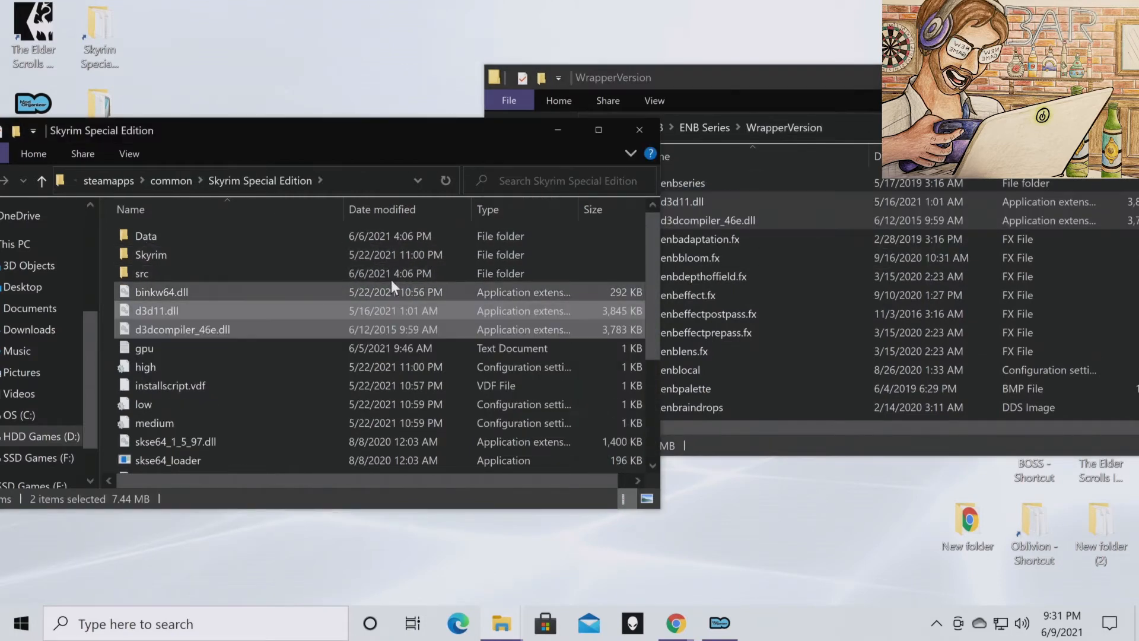
{"action": "left_click", "coordinate": [170, 385]}
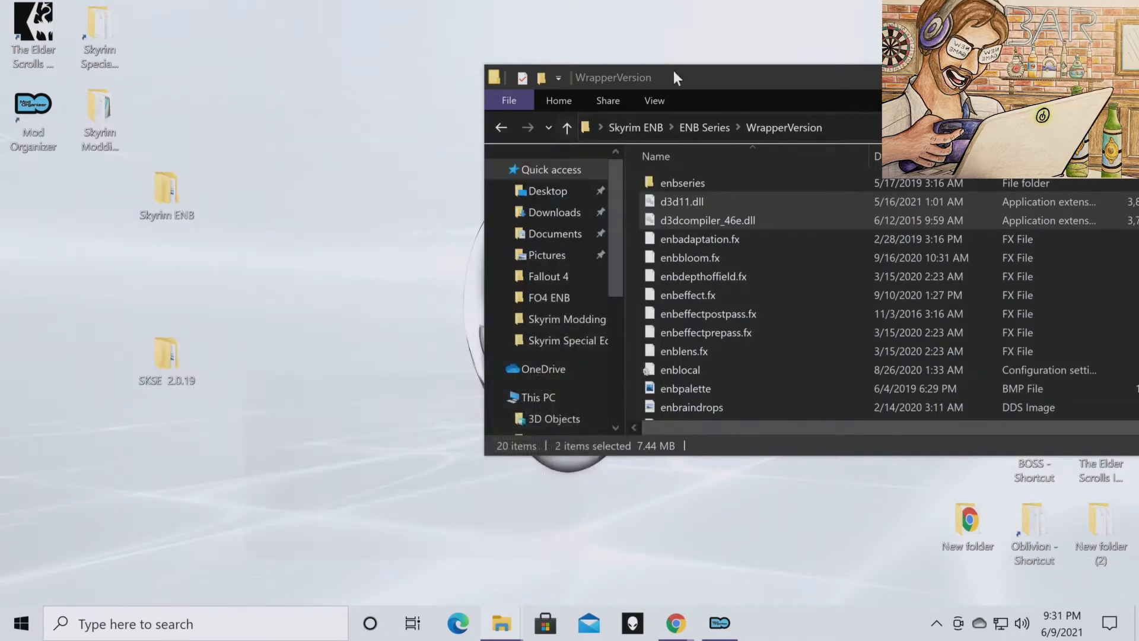
{"action": "left_click_drag", "start_coordinate": [614, 78], "coordinate": [551, 90]}
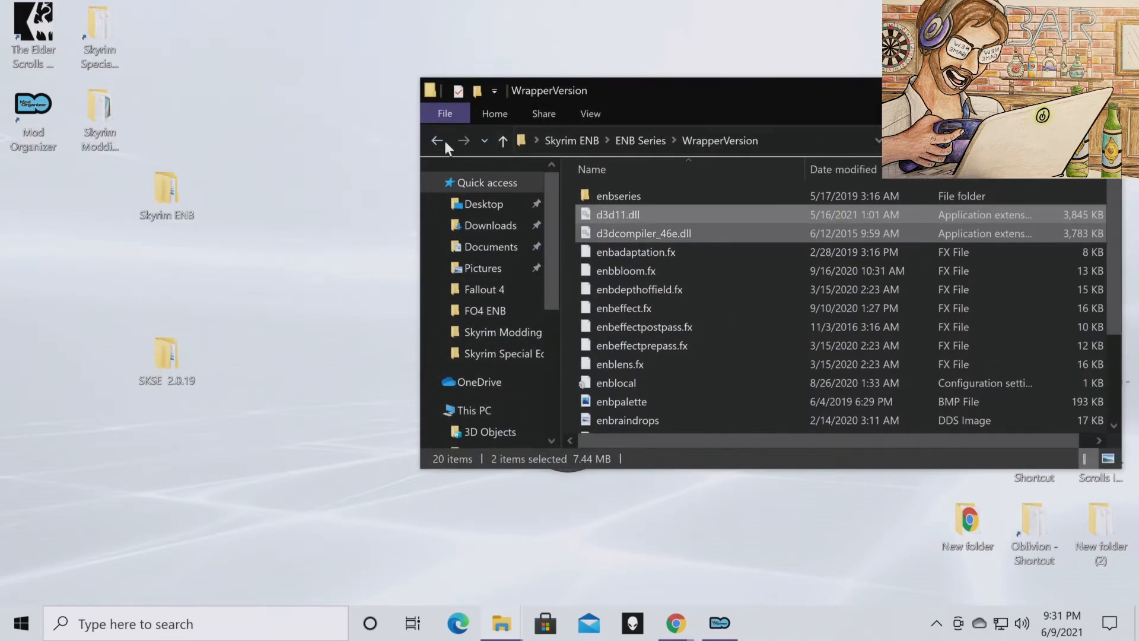
{"action": "left_click", "coordinate": [437, 140]}
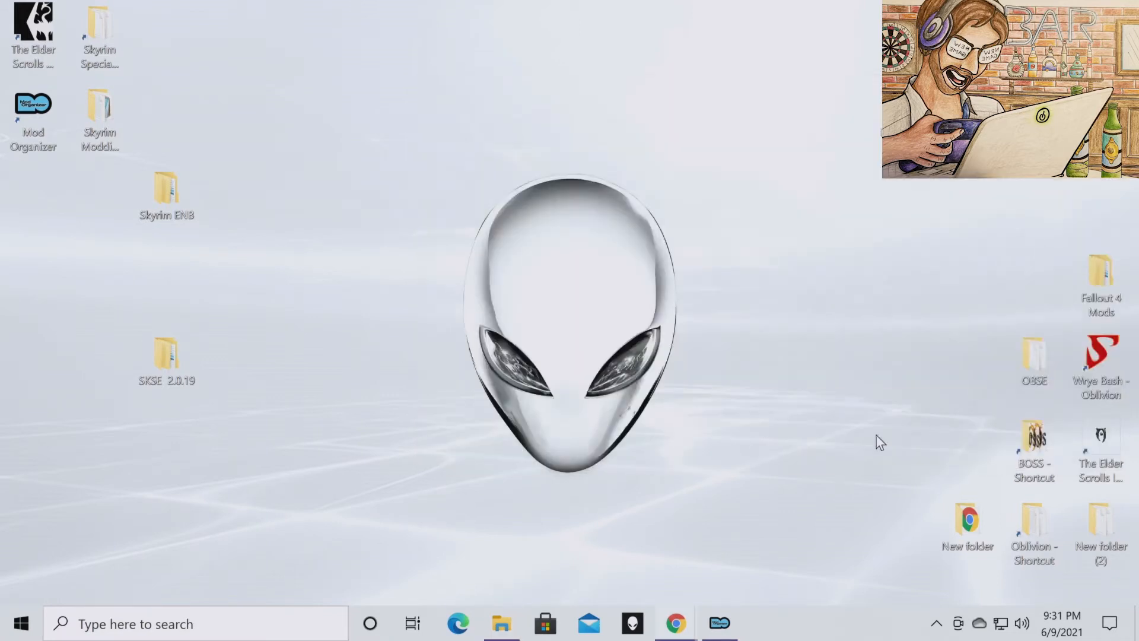
{"action": "mouse_move", "coordinate": [676, 624]}
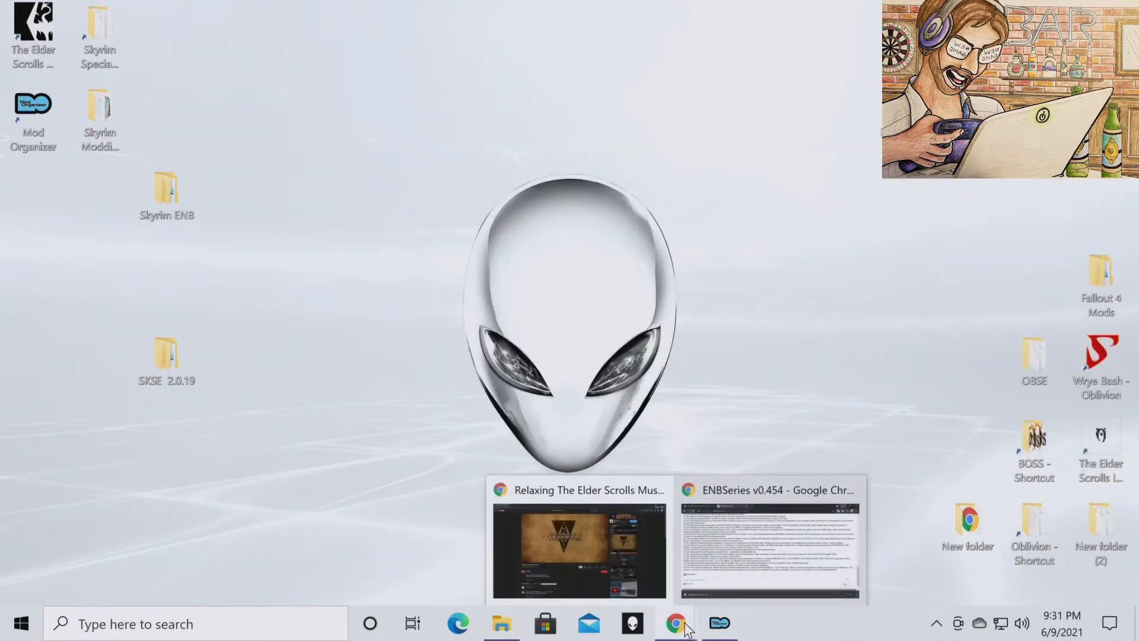
Switch to the Intrigued ENB tab, scroll to its Install Steps, then return to the top.
{"action": "left_click", "coordinate": [768, 553]}
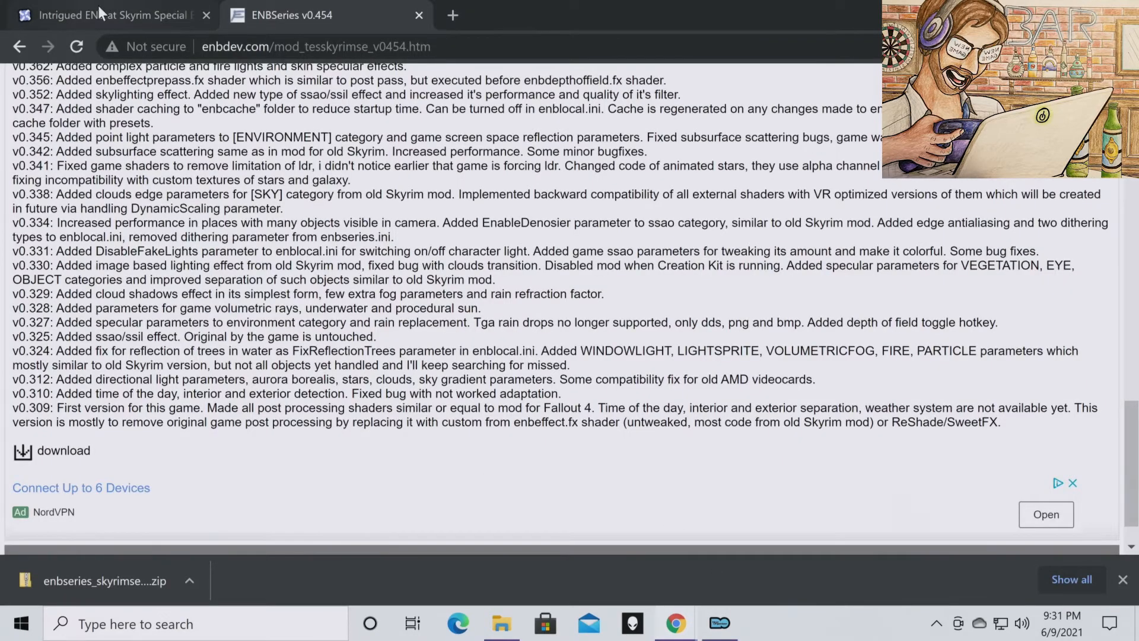
{"action": "left_click", "coordinate": [109, 14]}
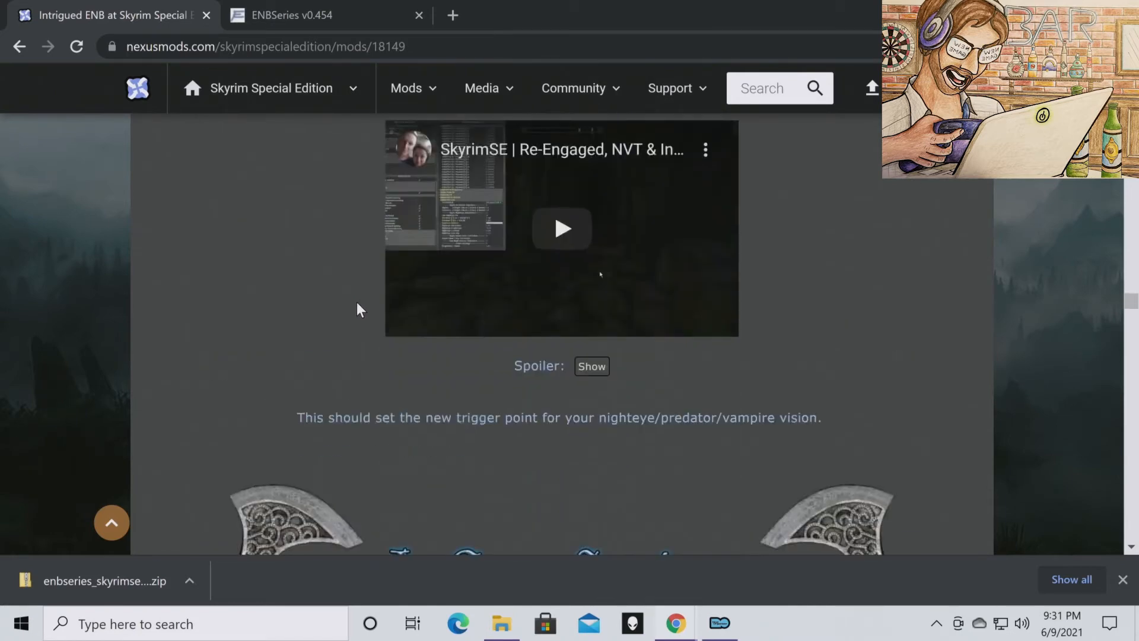
{"action": "scroll", "scroll_direction": "down", "scroll_amount": 3}
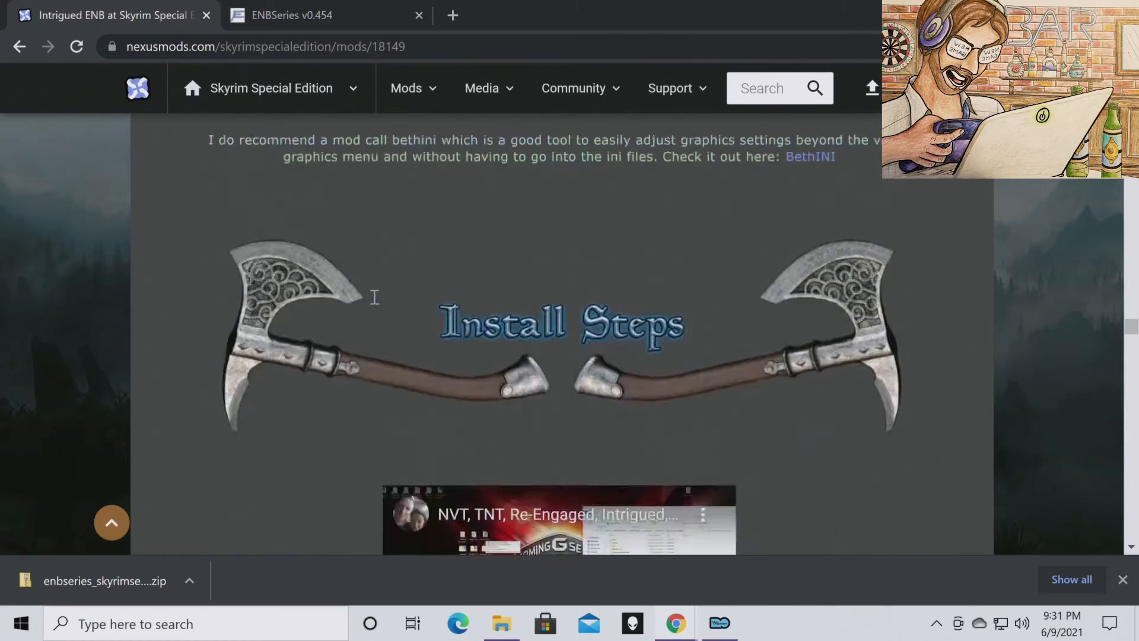
{"action": "scroll", "scroll_direction": "down", "scroll_amount": 3}
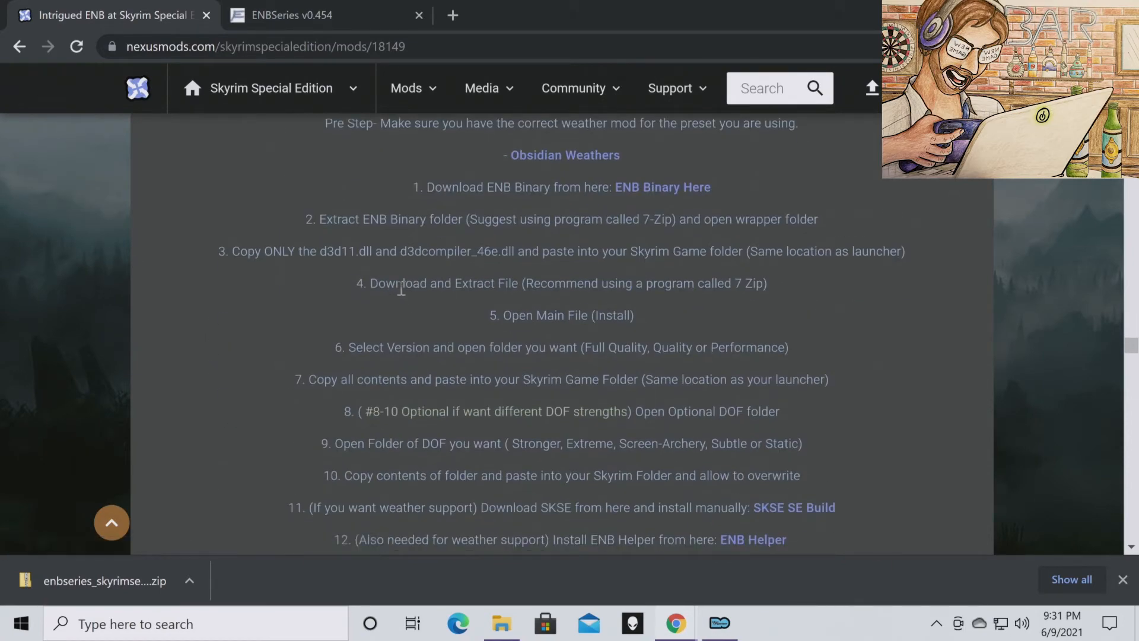
{"action": "mouse_move", "coordinate": [407, 243]}
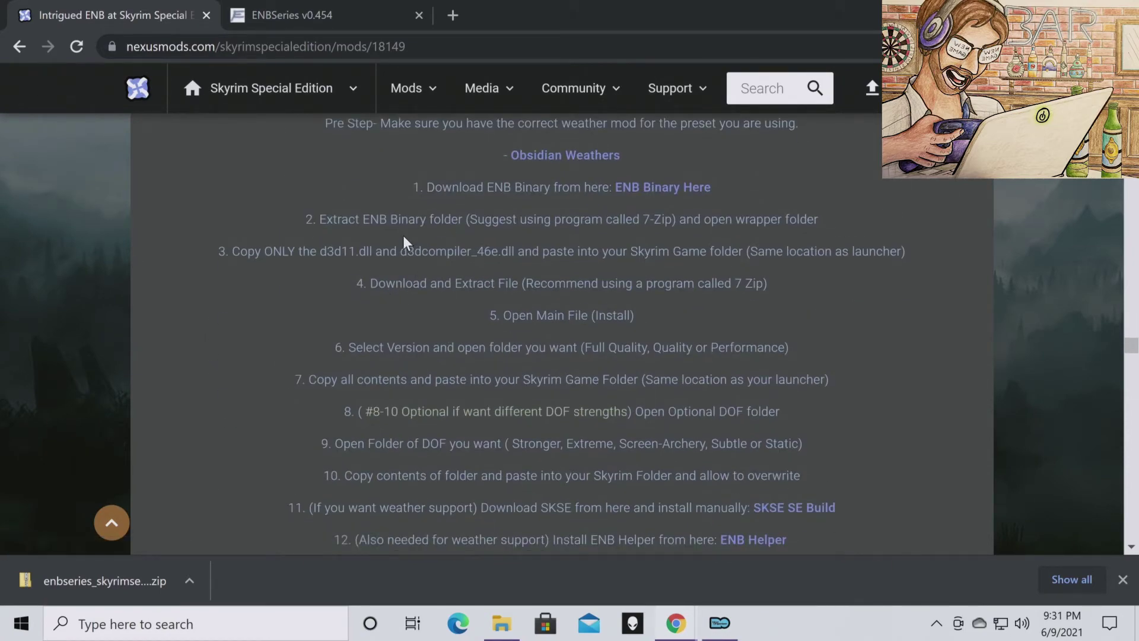
{"action": "mouse_move", "coordinate": [409, 237]}
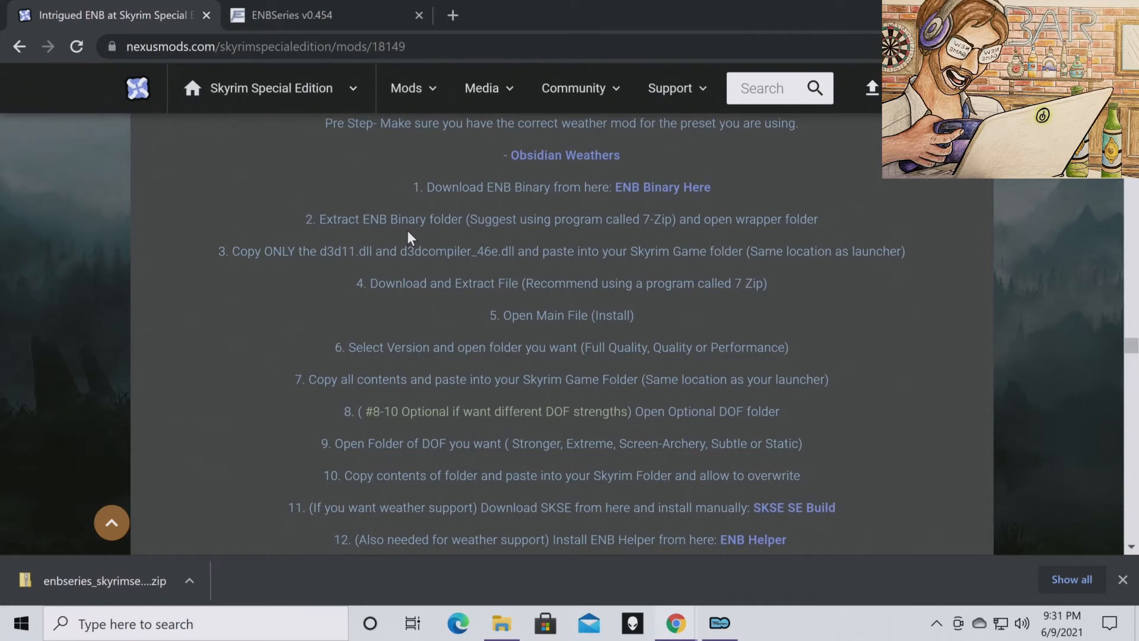
{"action": "mouse_move", "coordinate": [1078, 427]}
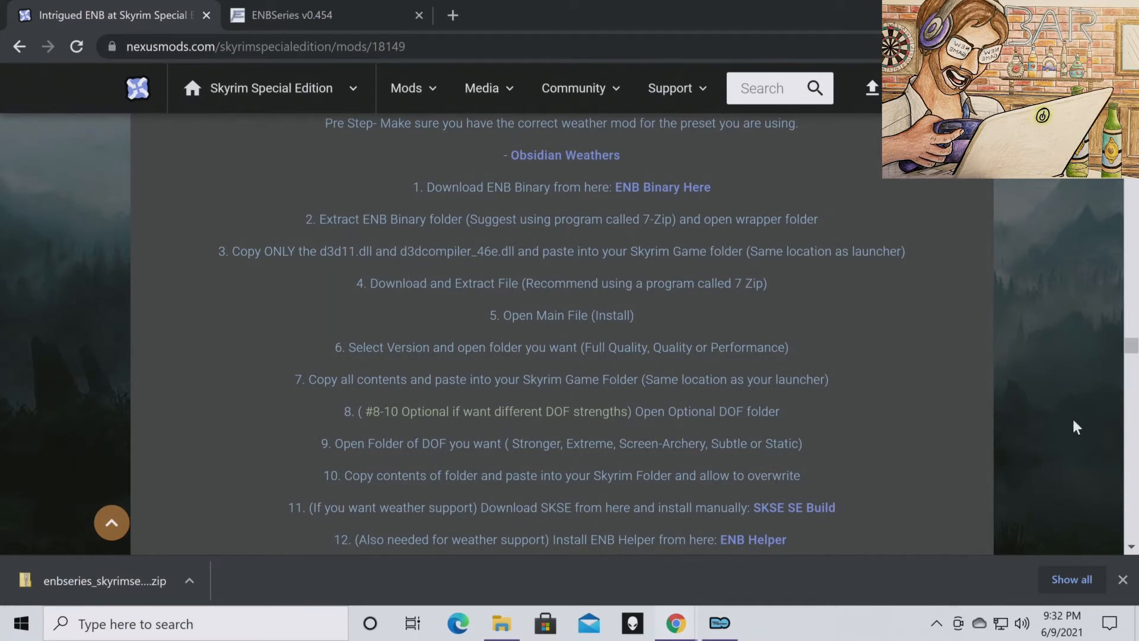
{"action": "mouse_move", "coordinate": [703, 345]}
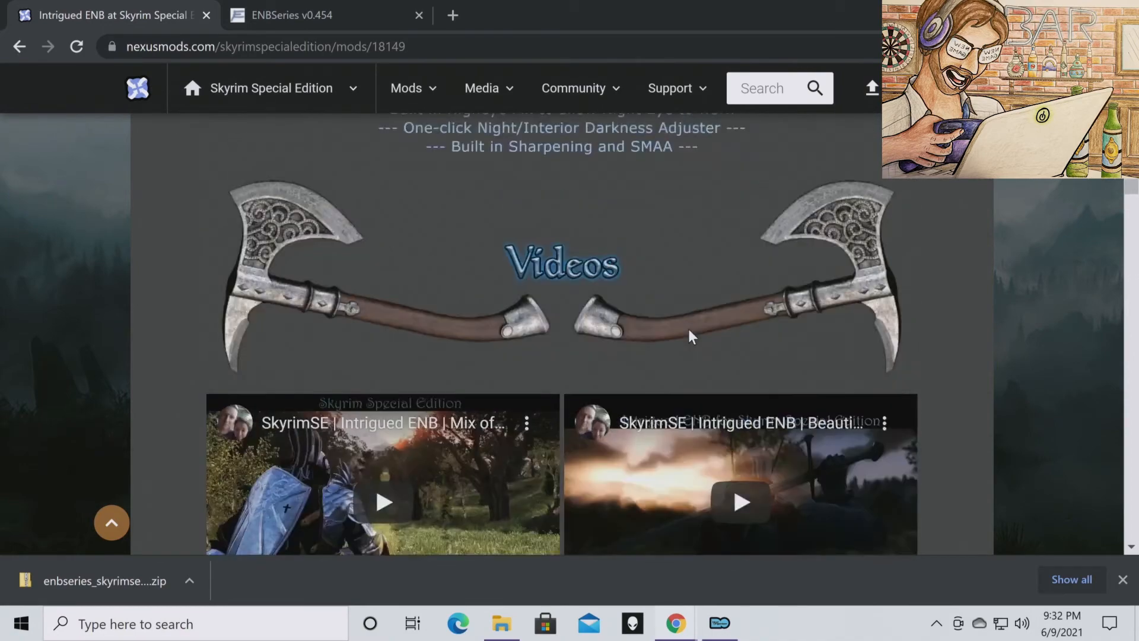
{"action": "scroll", "scroll_direction": "up", "scroll_amount": 3}
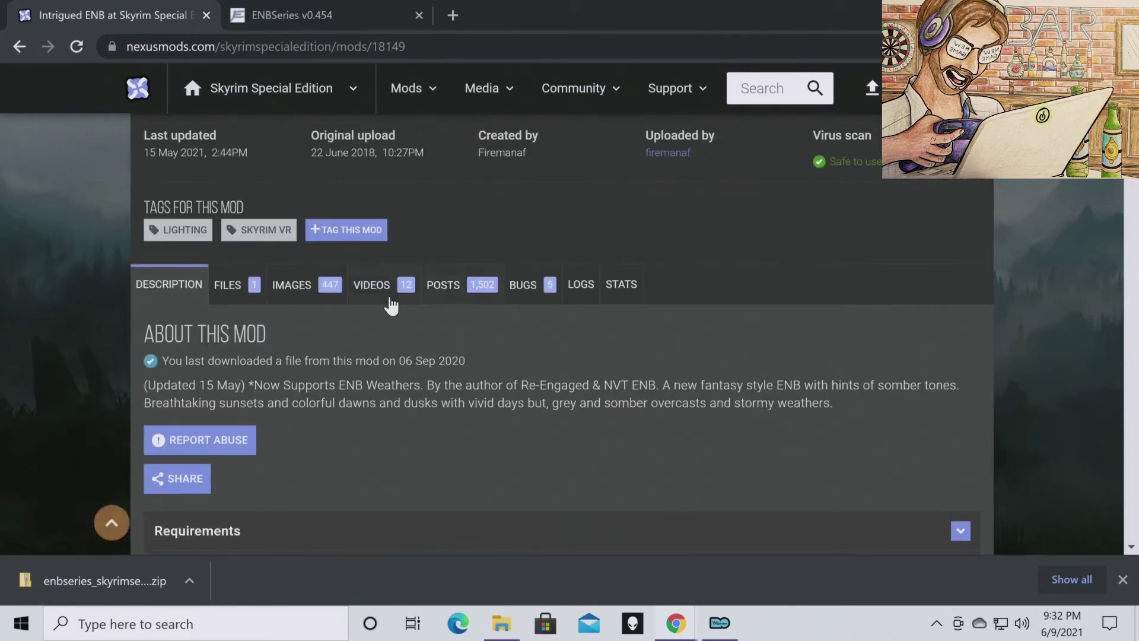
Manually download the Intrigued ENB for Obsidian V5.4 7z and show it in its folder.
{"action": "left_click", "coordinate": [226, 284]}
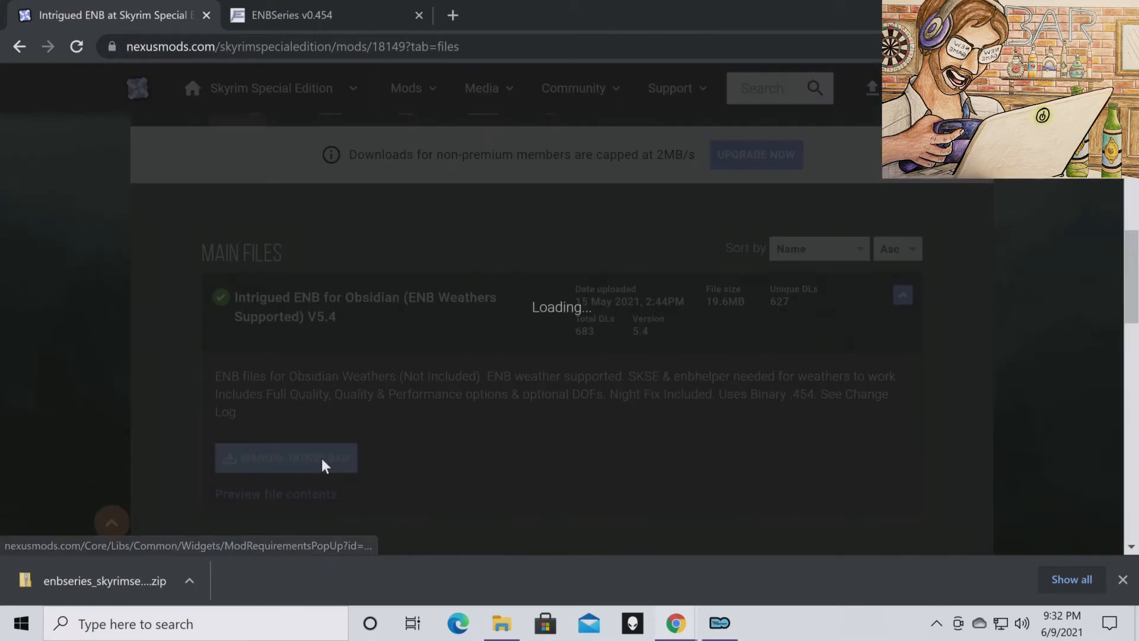
{"action": "left_click", "coordinate": [285, 457]}
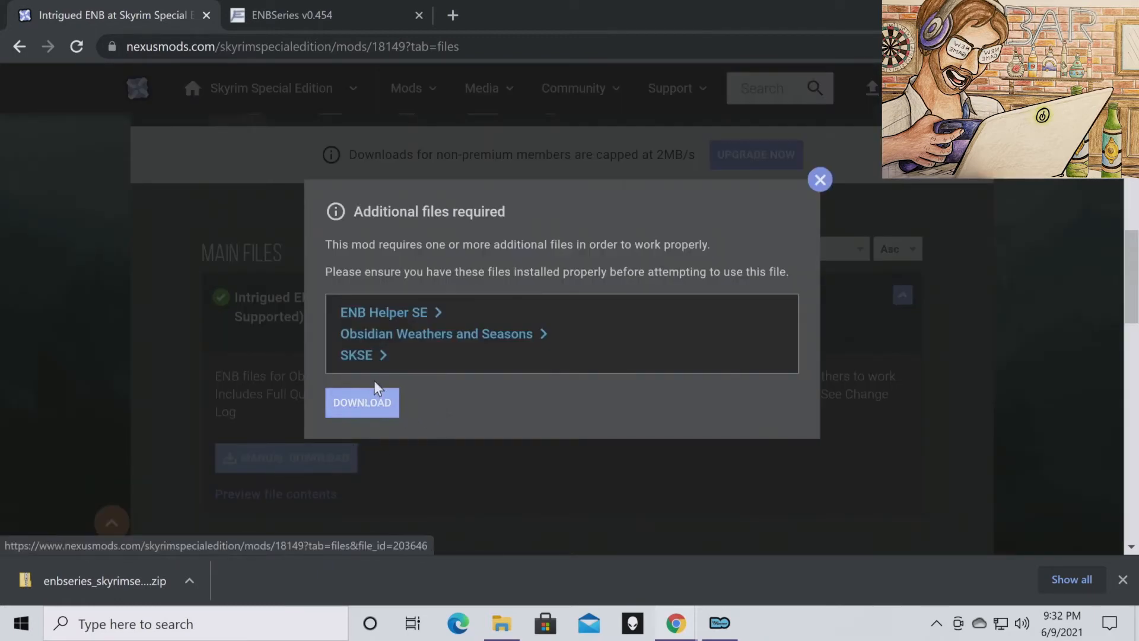
{"action": "mouse_move", "coordinate": [356, 355]}
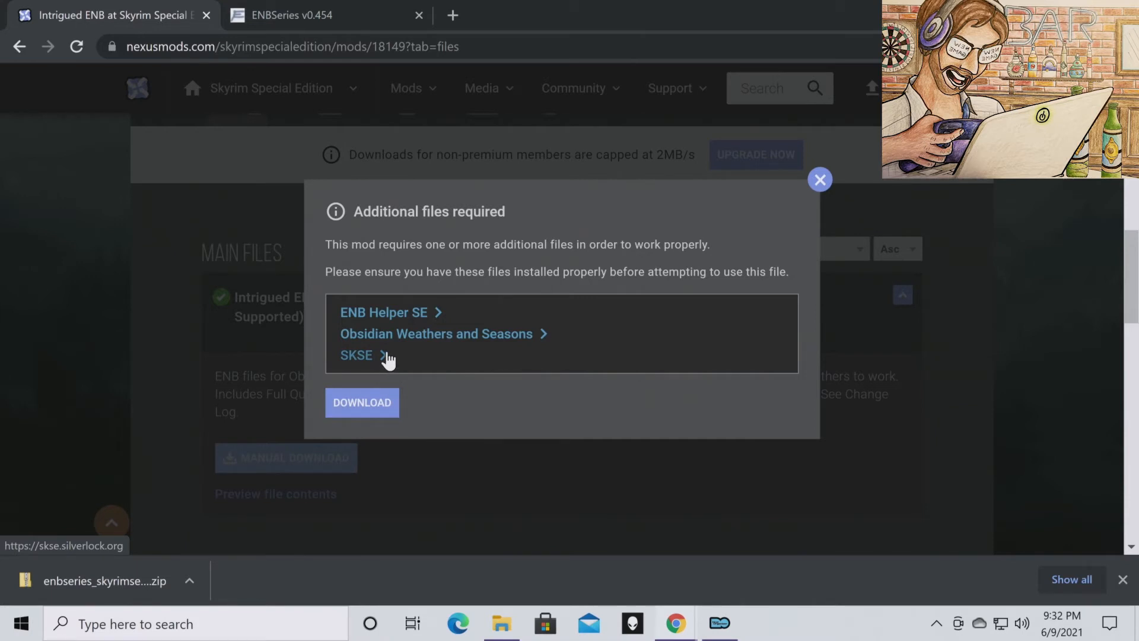
{"action": "mouse_move", "coordinate": [424, 353]}
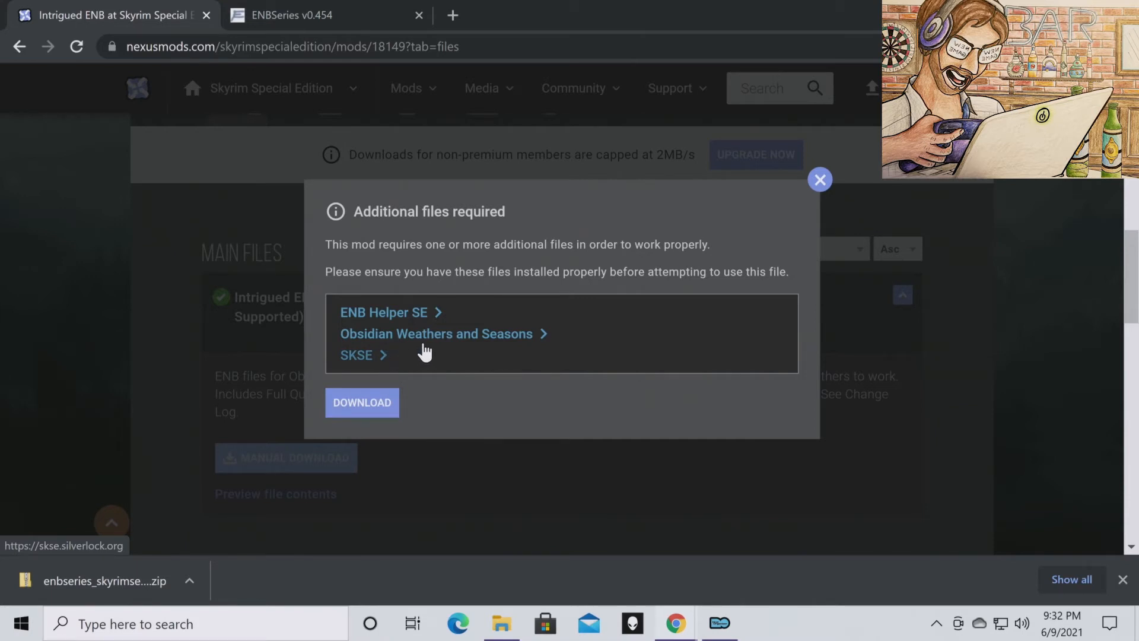
{"action": "mouse_move", "coordinate": [436, 334]}
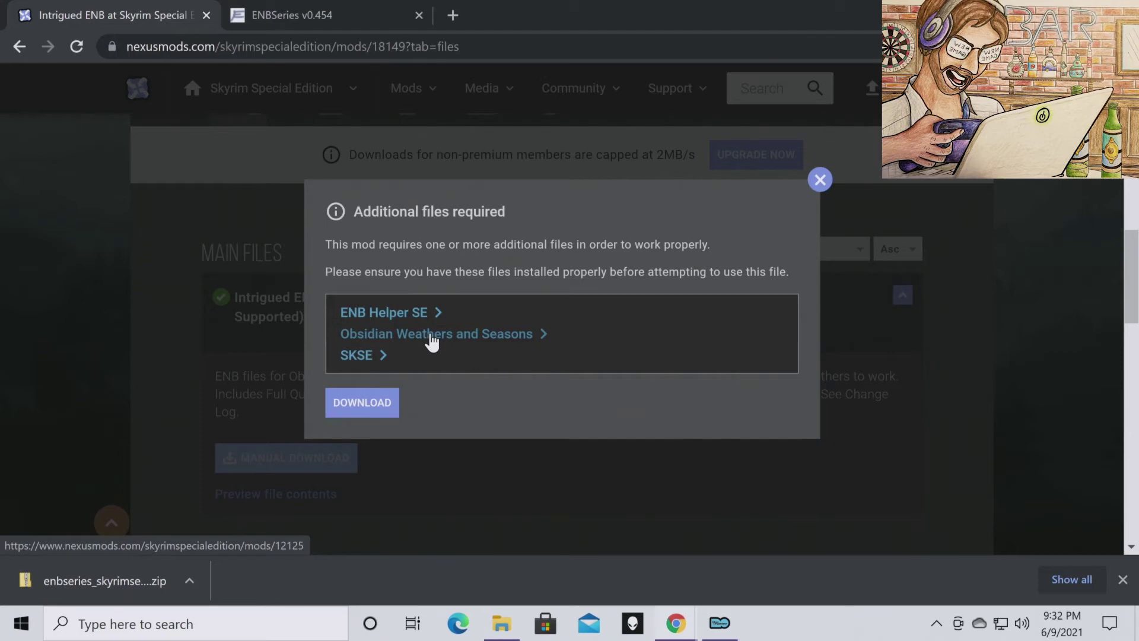
{"action": "mouse_move", "coordinate": [362, 402]}
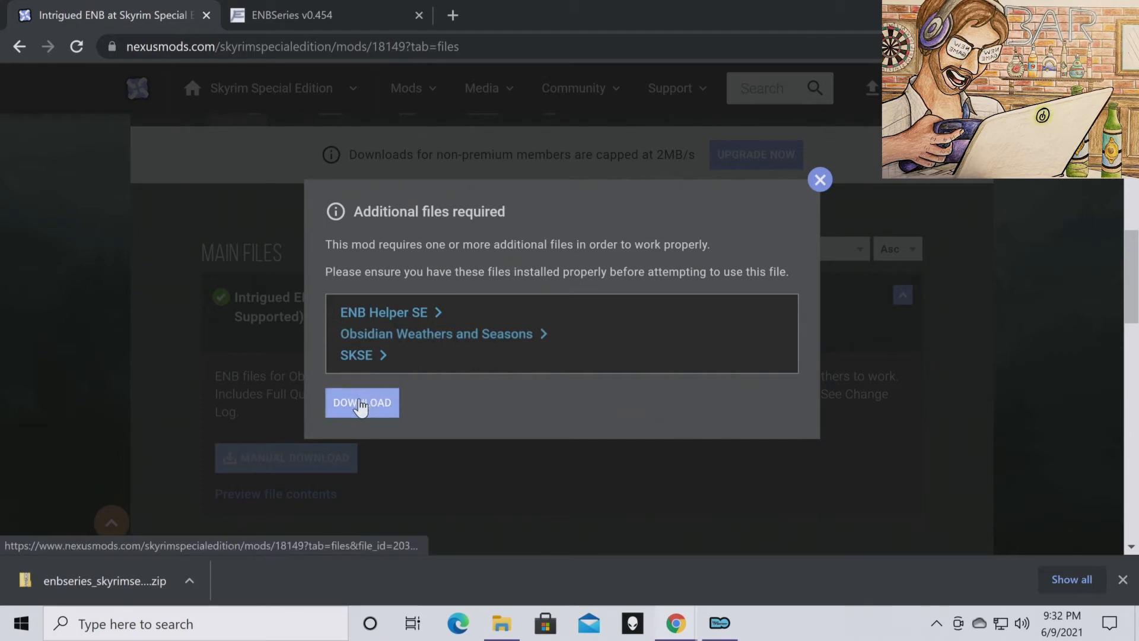
{"action": "left_click", "coordinate": [362, 402]}
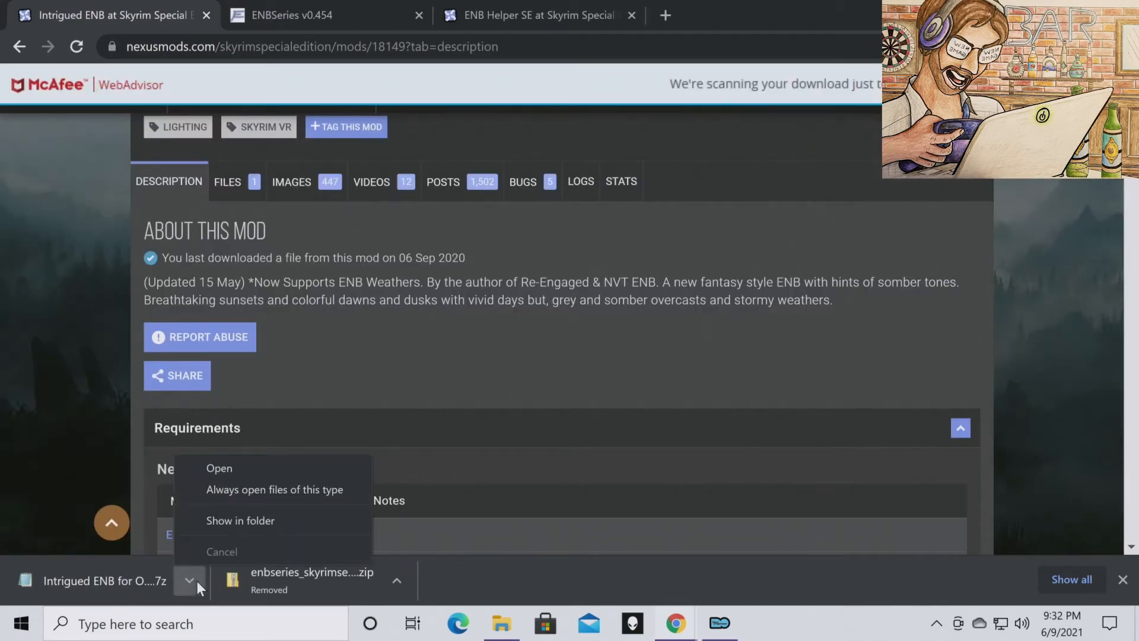
{"action": "left_click", "coordinate": [240, 521]}
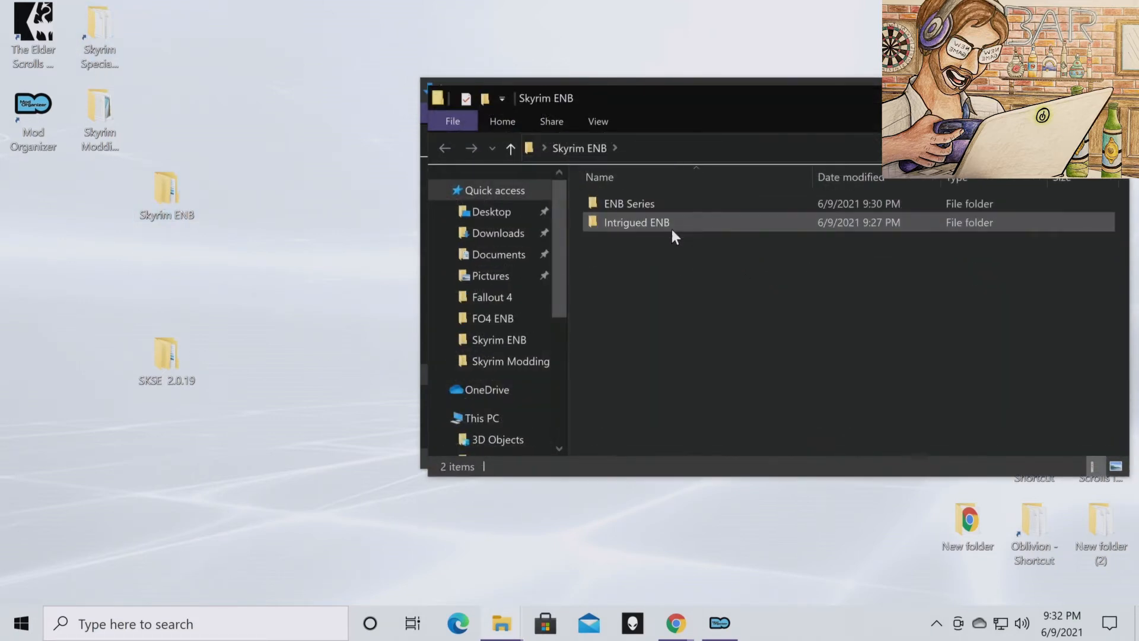
Extract the Intrigued ENB 7z with 7-Zip, then open Intrigued ENB V5.4 > 1. Main File (Install).
{"action": "double_click", "coordinate": [635, 223]}
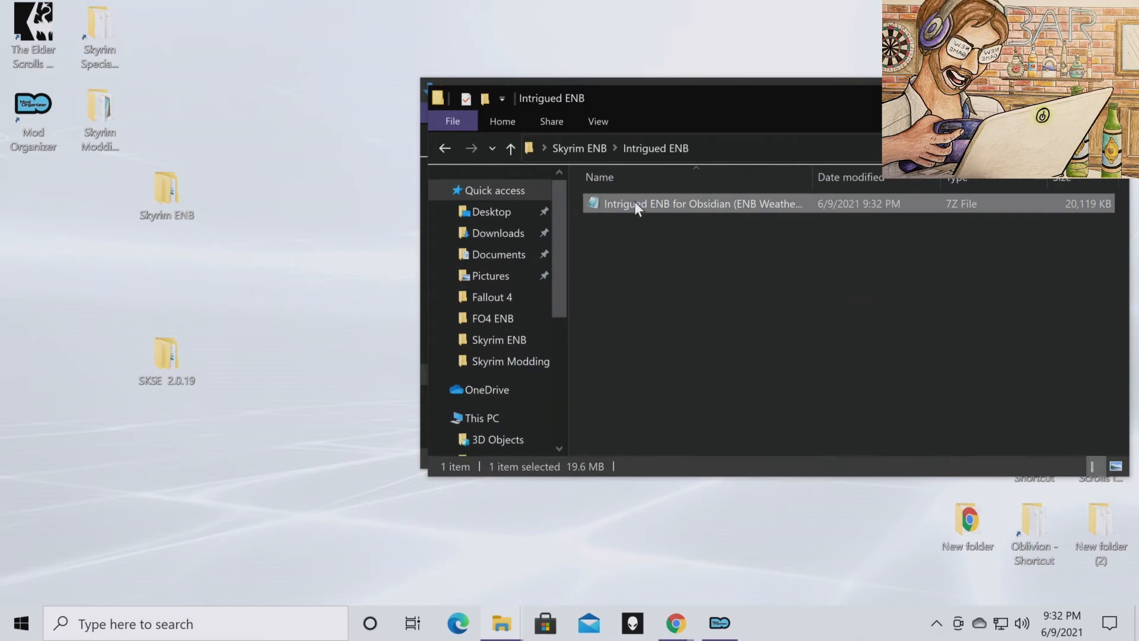
{"action": "right_click", "coordinate": [635, 203]}
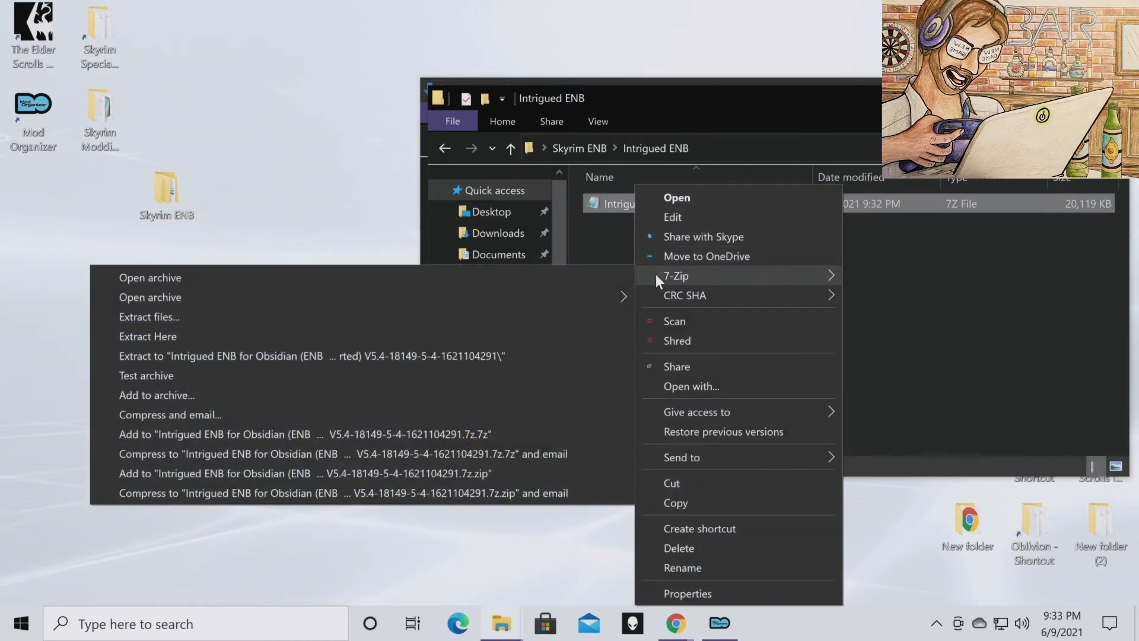
{"action": "left_click", "coordinate": [148, 336]}
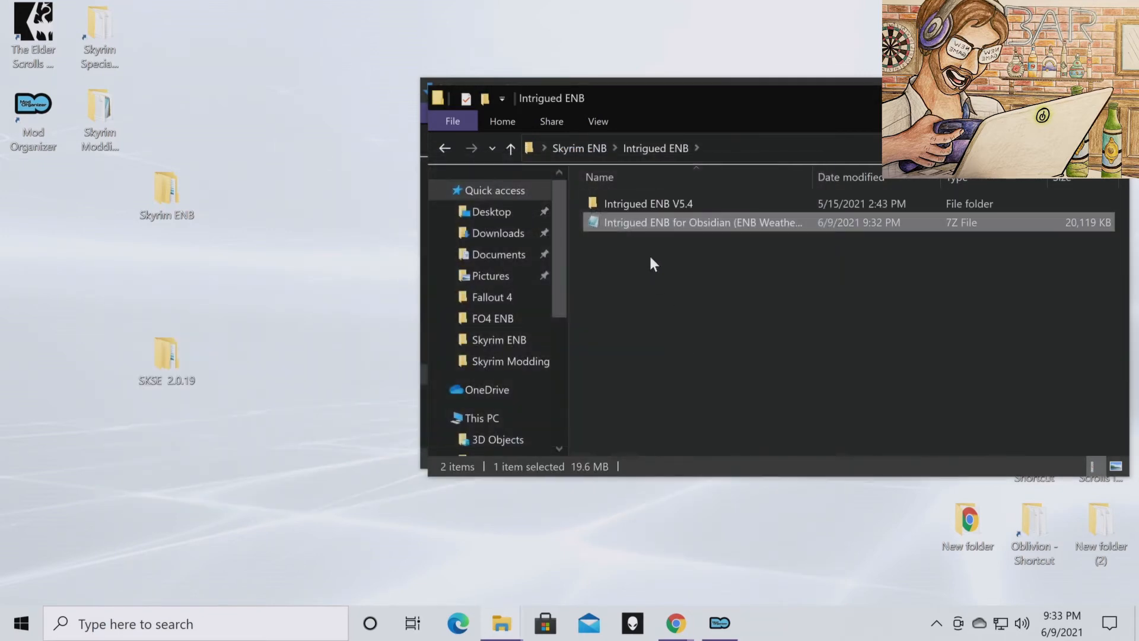
{"action": "mouse_move", "coordinate": [647, 204]}
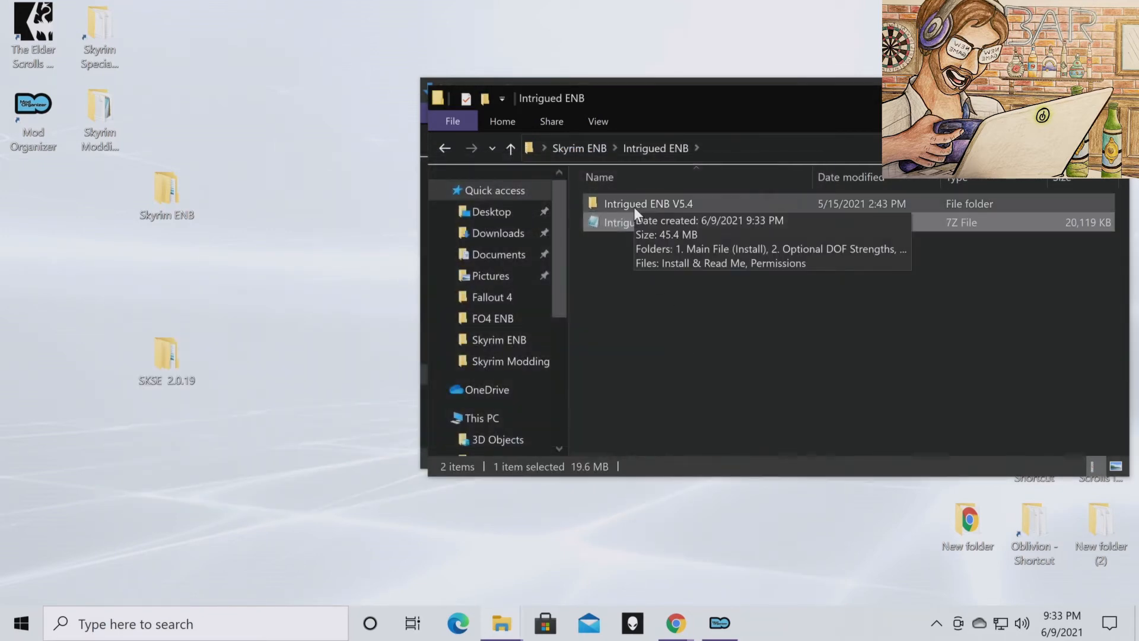
{"action": "double_click", "coordinate": [648, 204]}
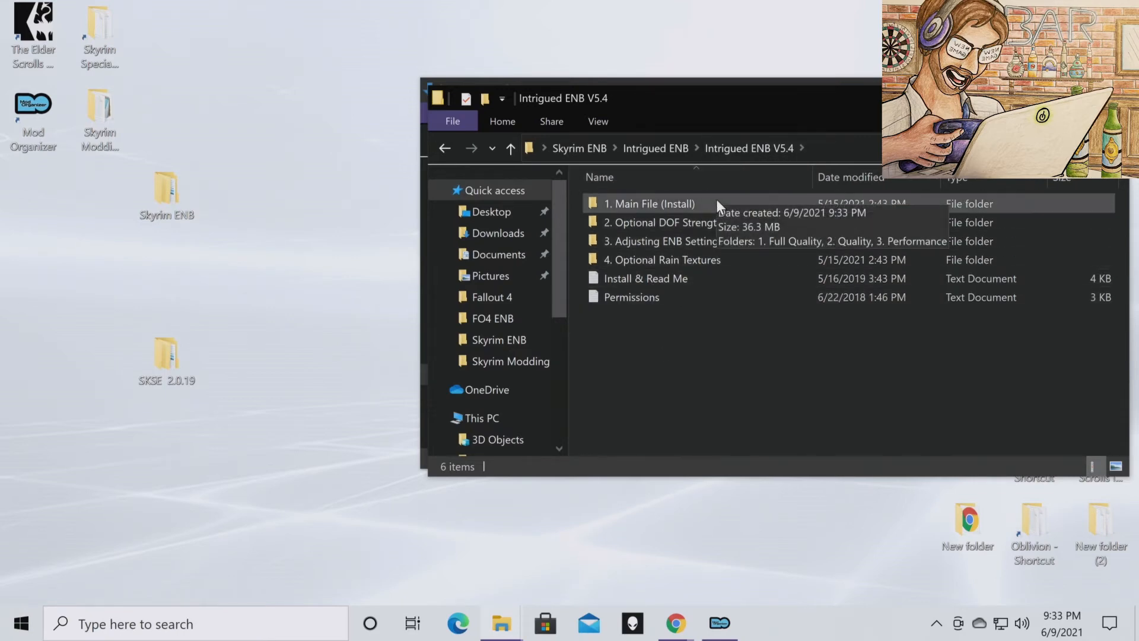
{"action": "double_click", "coordinate": [649, 204]}
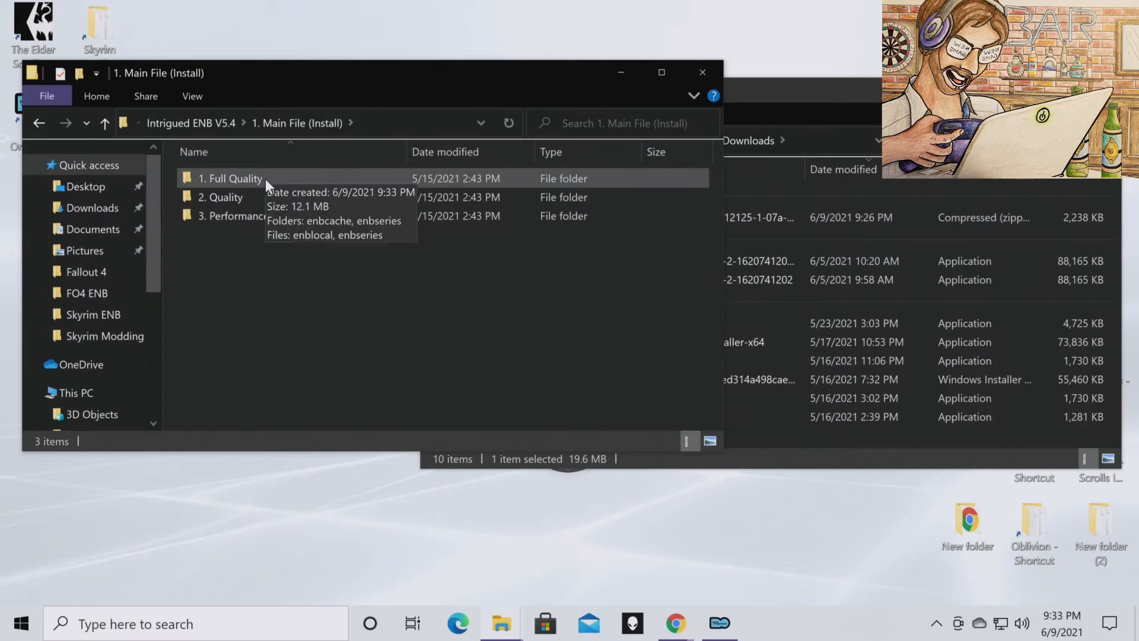
{"action": "mouse_move", "coordinate": [255, 197]}
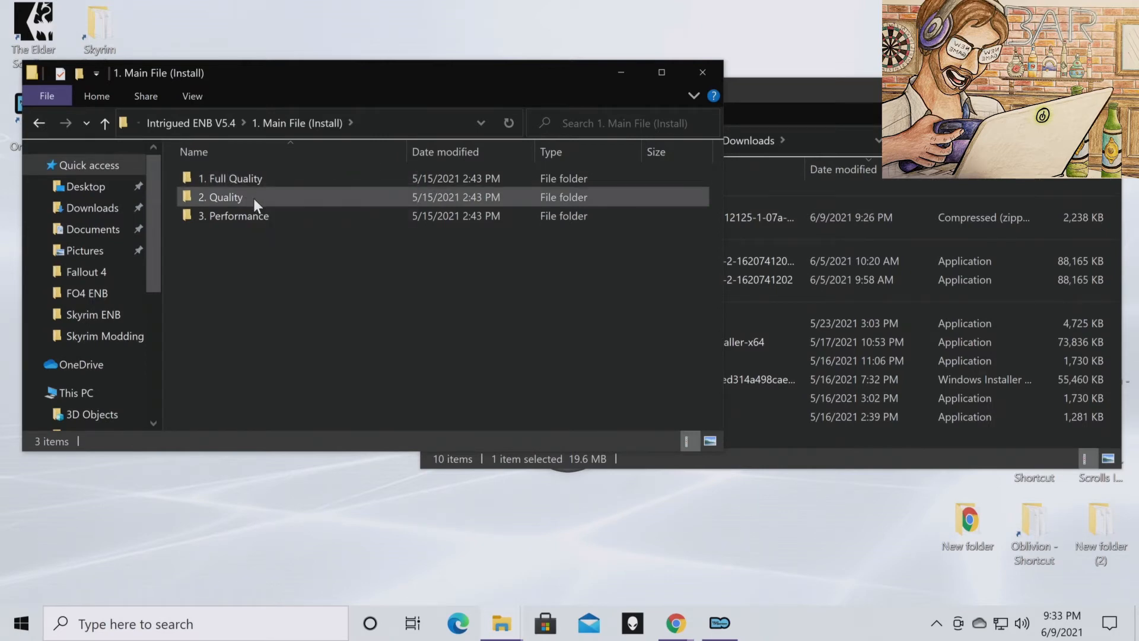
Copy enbcache, enbseries and enblocal from 1. Full Quality into Skyrim Special Edition.
{"action": "left_click", "coordinate": [231, 178]}
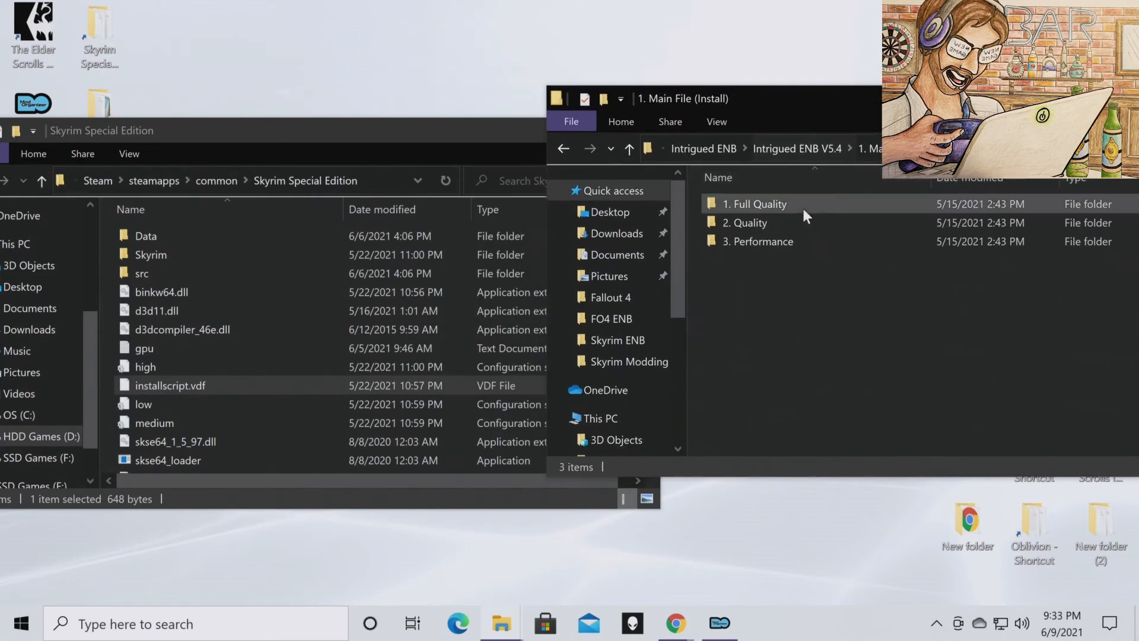
{"action": "double_click", "coordinate": [755, 203]}
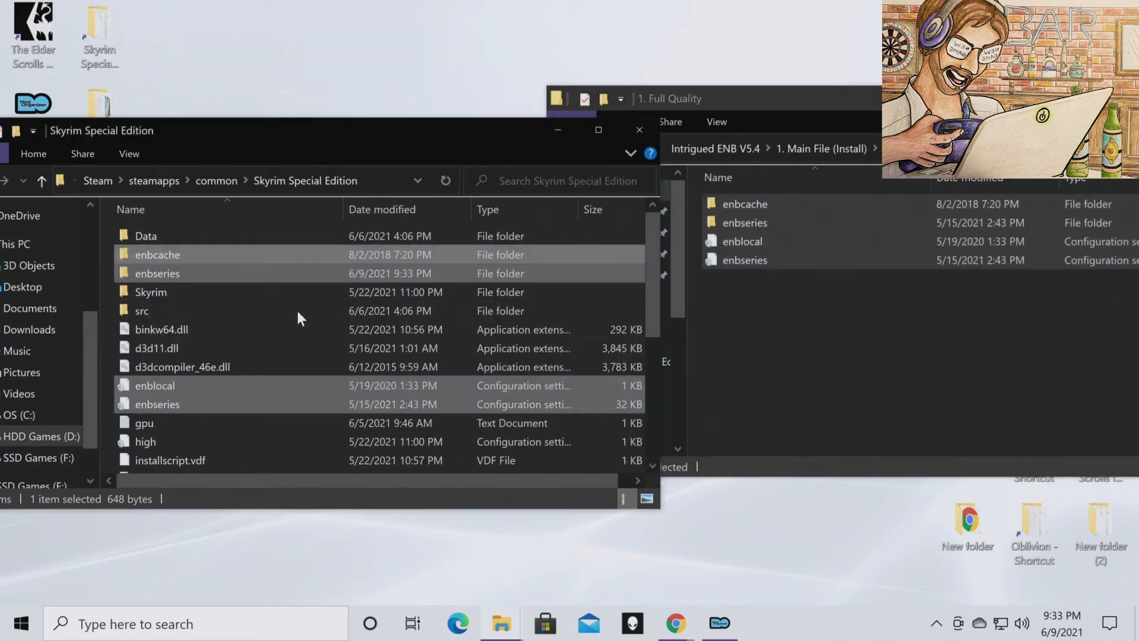
{"action": "left_click", "coordinate": [182, 366]}
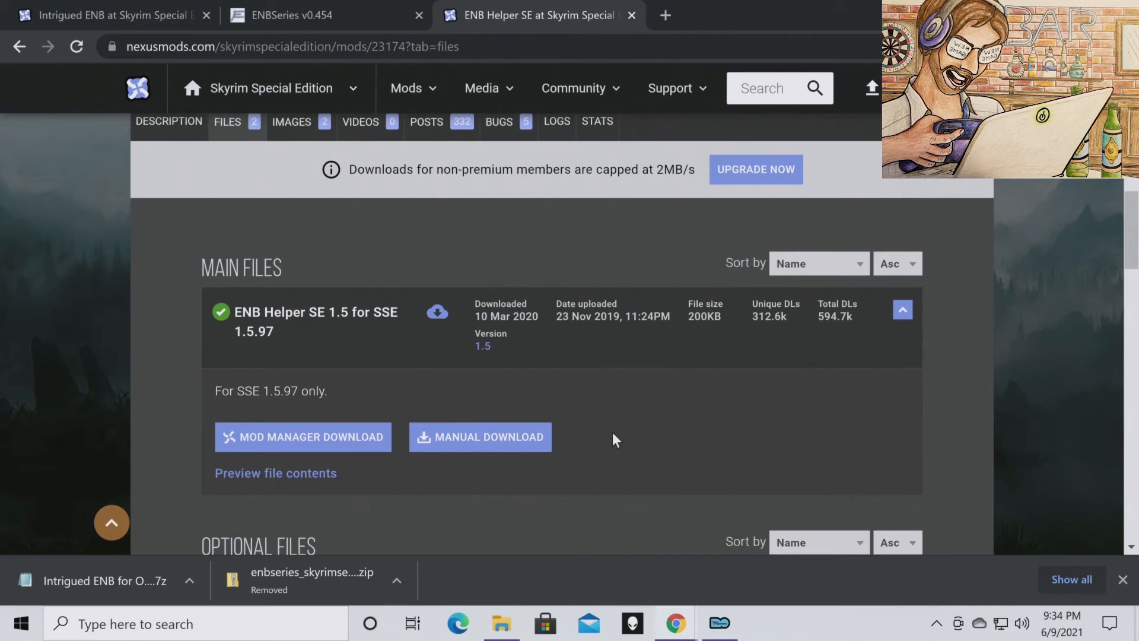
{"action": "mouse_move", "coordinate": [401, 347]}
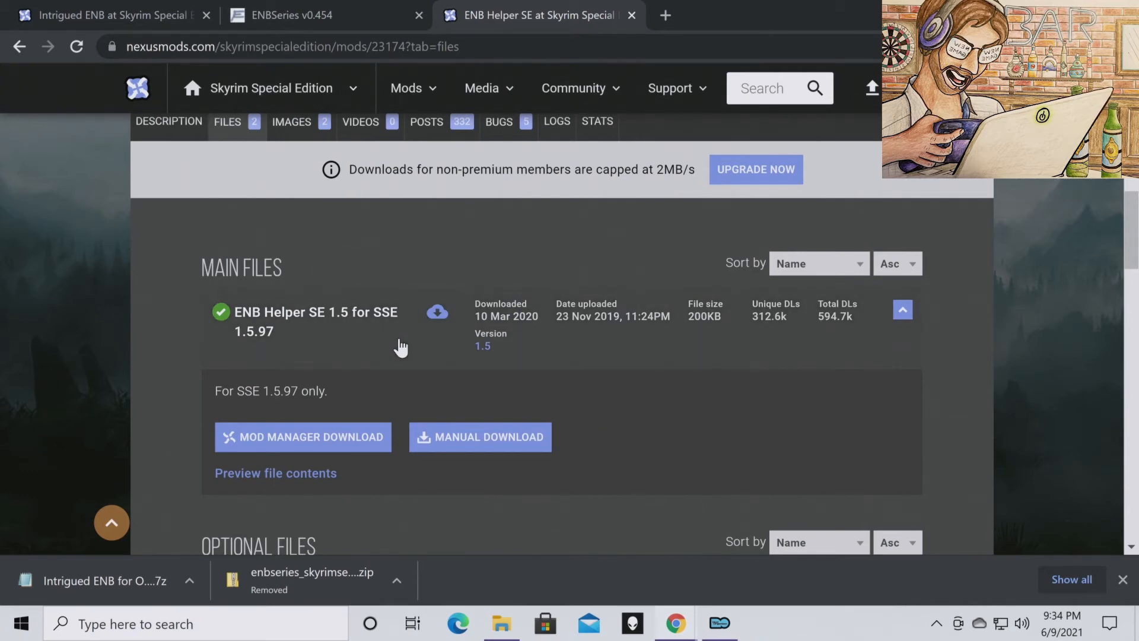
{"action": "mouse_move", "coordinate": [371, 357]}
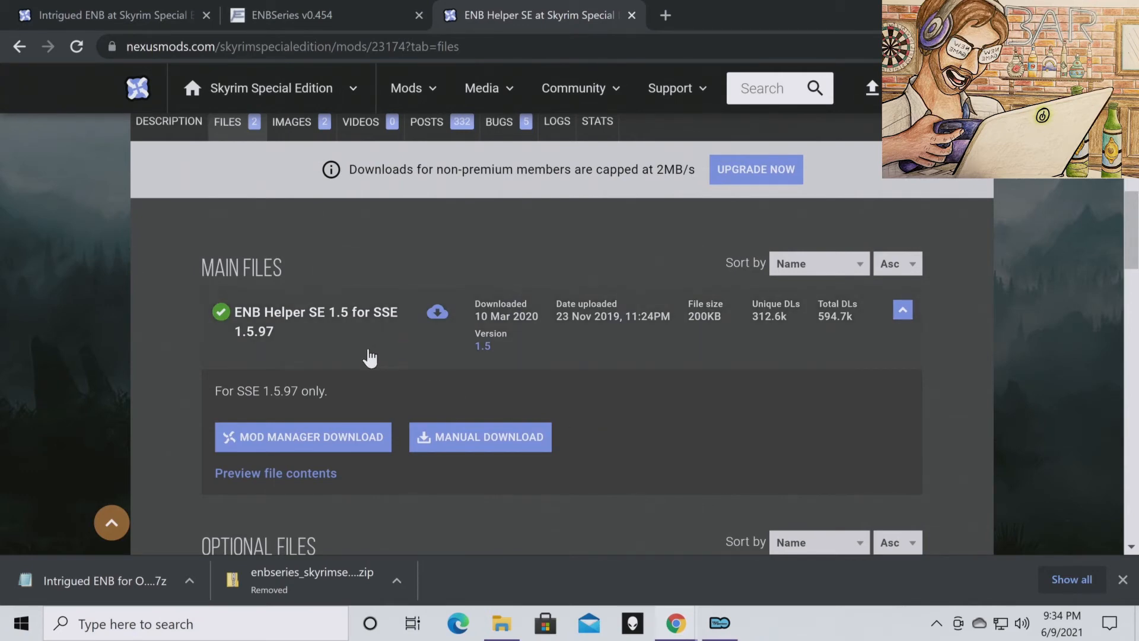
{"action": "mouse_move", "coordinate": [344, 383]}
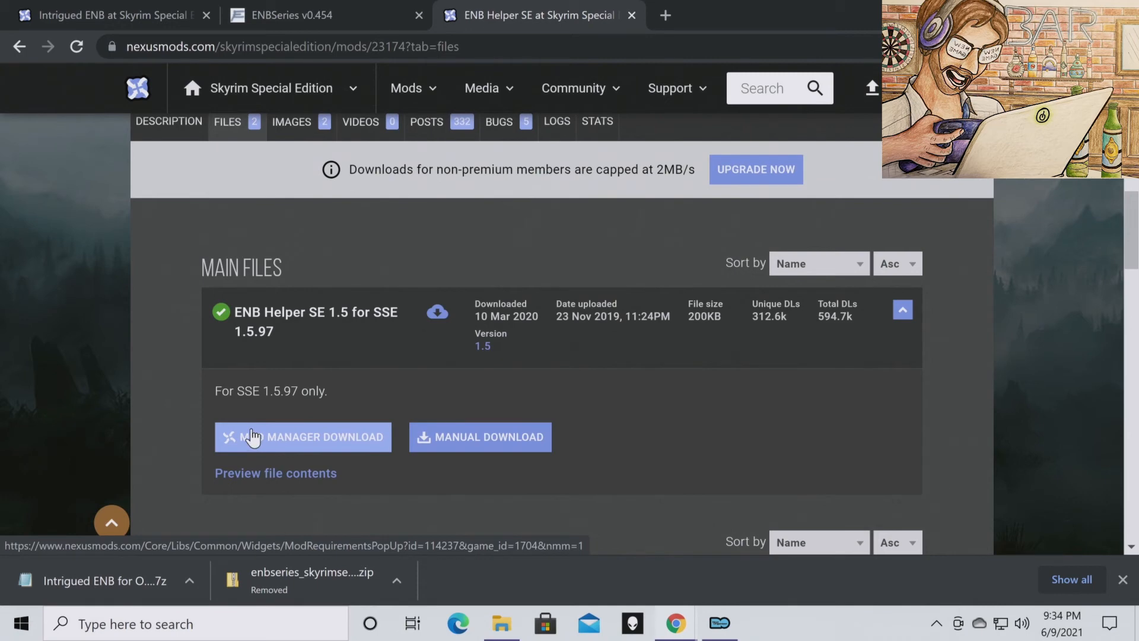
{"action": "mouse_move", "coordinate": [480, 514]}
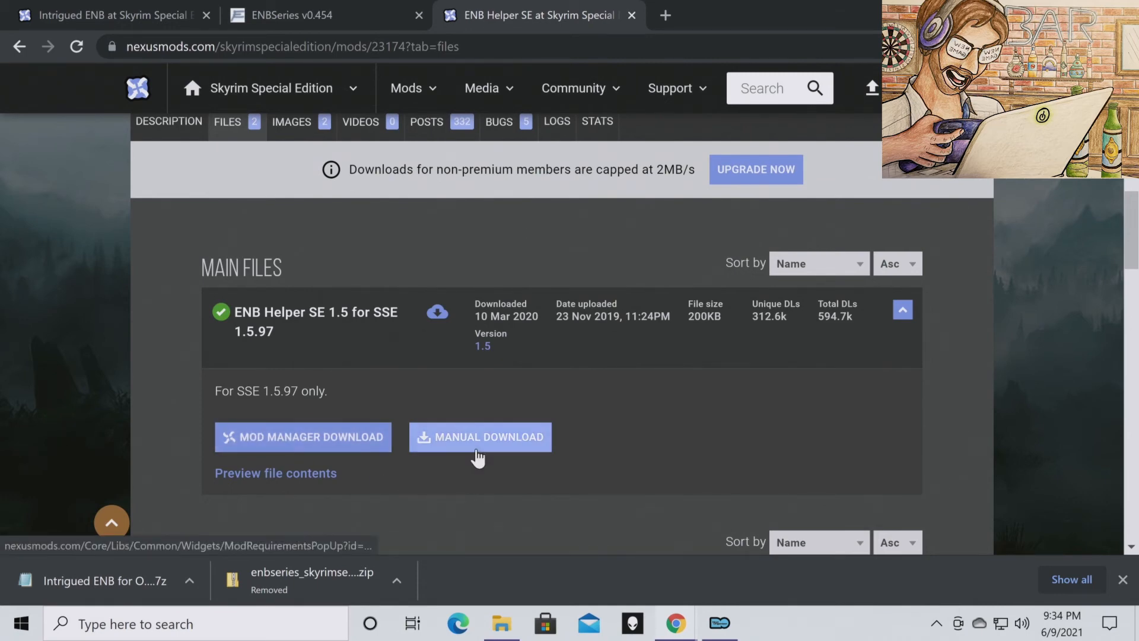
Manually download ENB Helper SE 1.5 for SSE 1.5.97, accepting the required-files popup.
{"action": "left_click", "coordinate": [480, 436]}
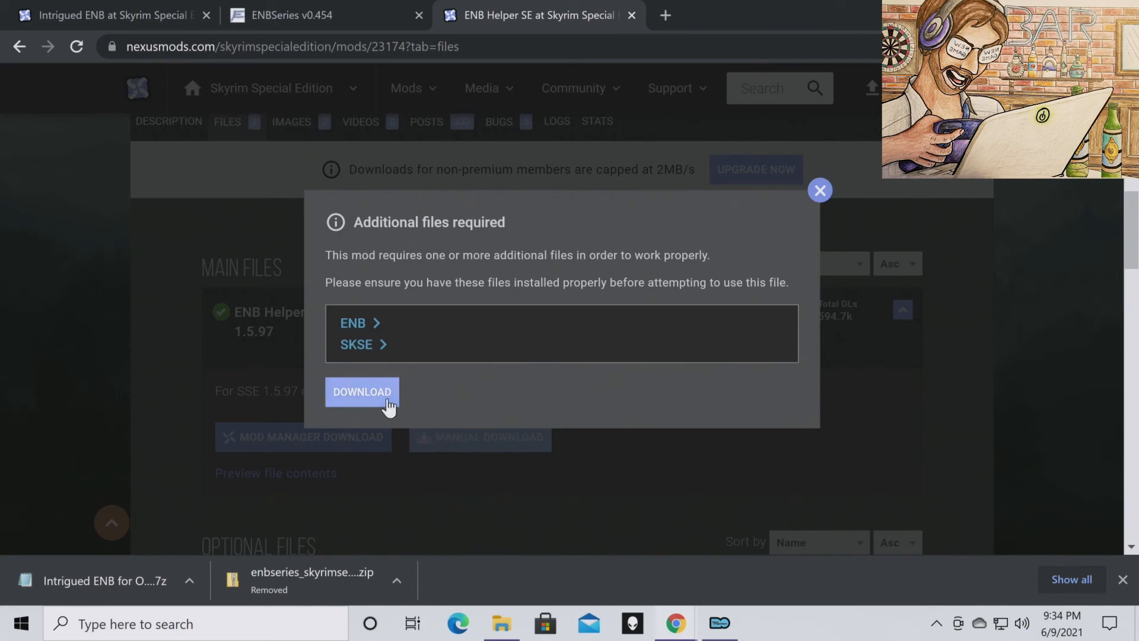
{"action": "left_click", "coordinate": [362, 392]}
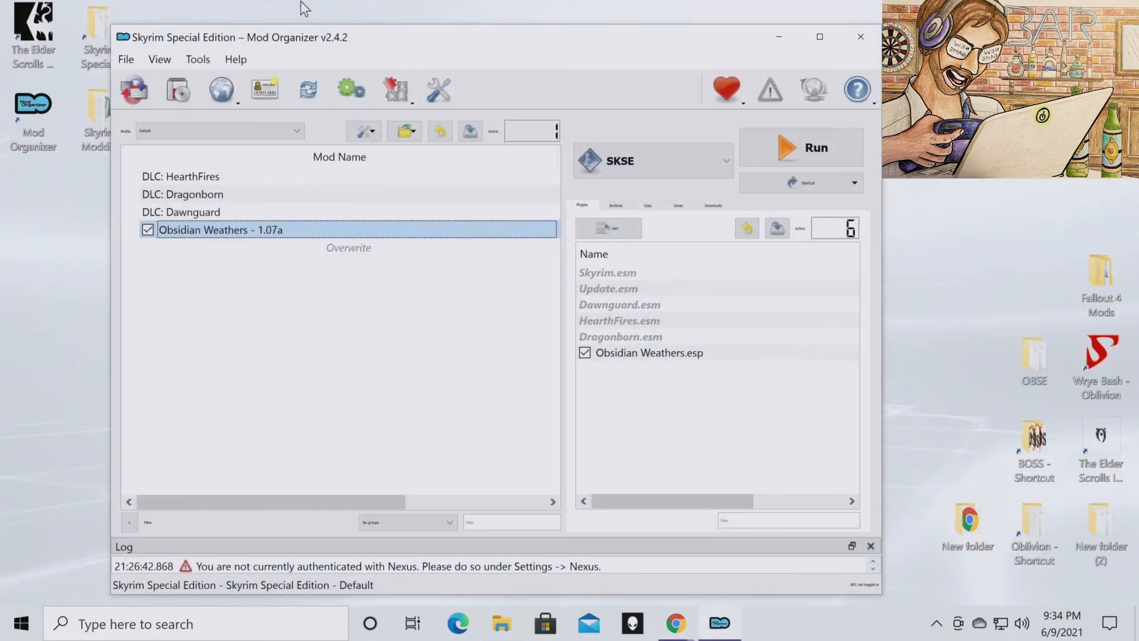
{"action": "mouse_move", "coordinate": [178, 90]}
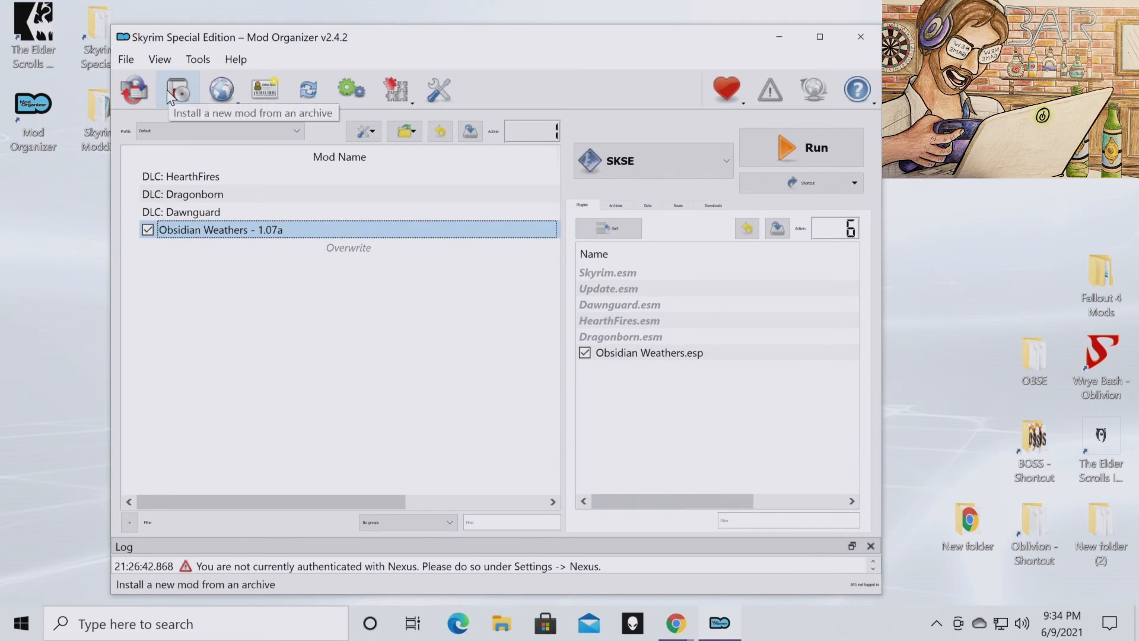
Install the ENB Helper SE 1.5 archive via Quick Install and tick it in the mod list.
{"action": "left_click", "coordinate": [178, 88]}
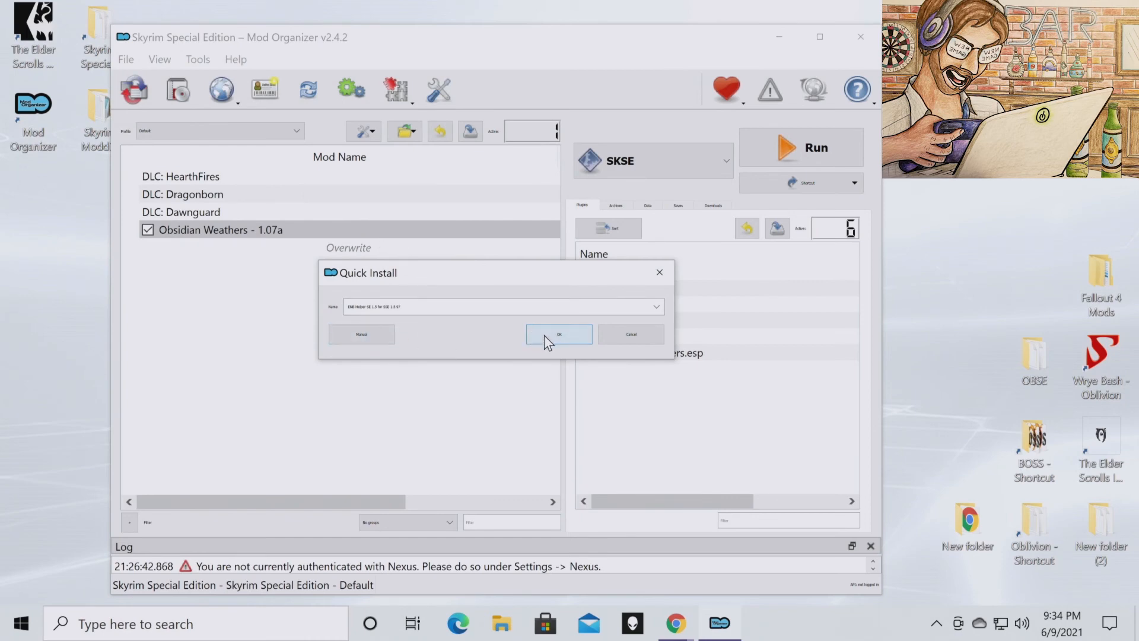
{"action": "left_click", "coordinate": [559, 334]}
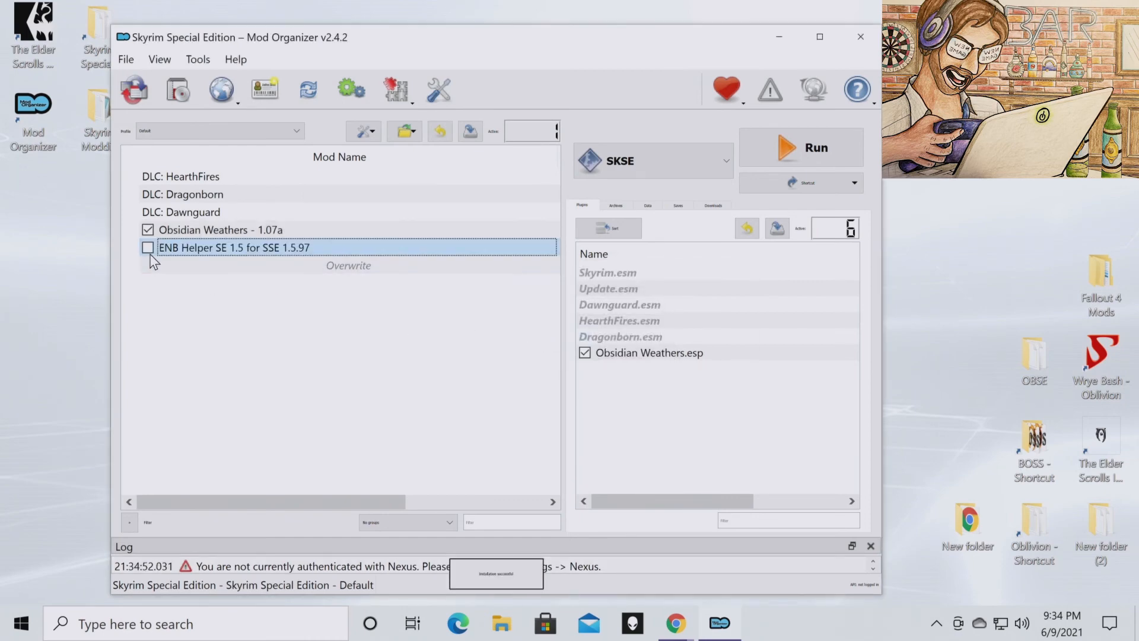
{"action": "left_click", "coordinate": [148, 247]}
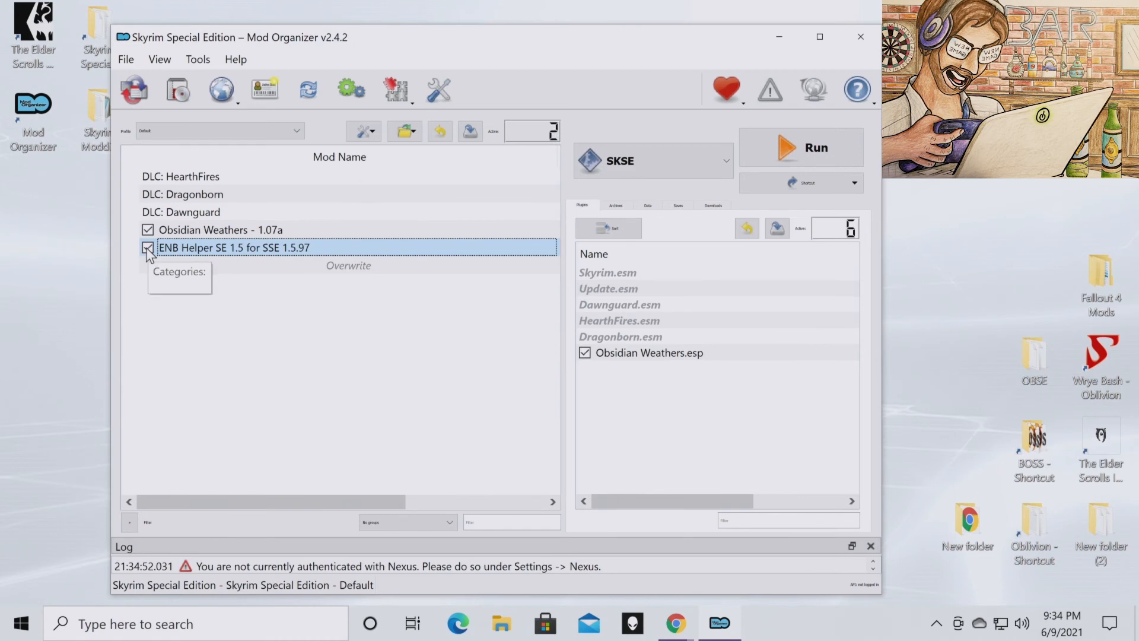
{"action": "left_click", "coordinate": [148, 248]}
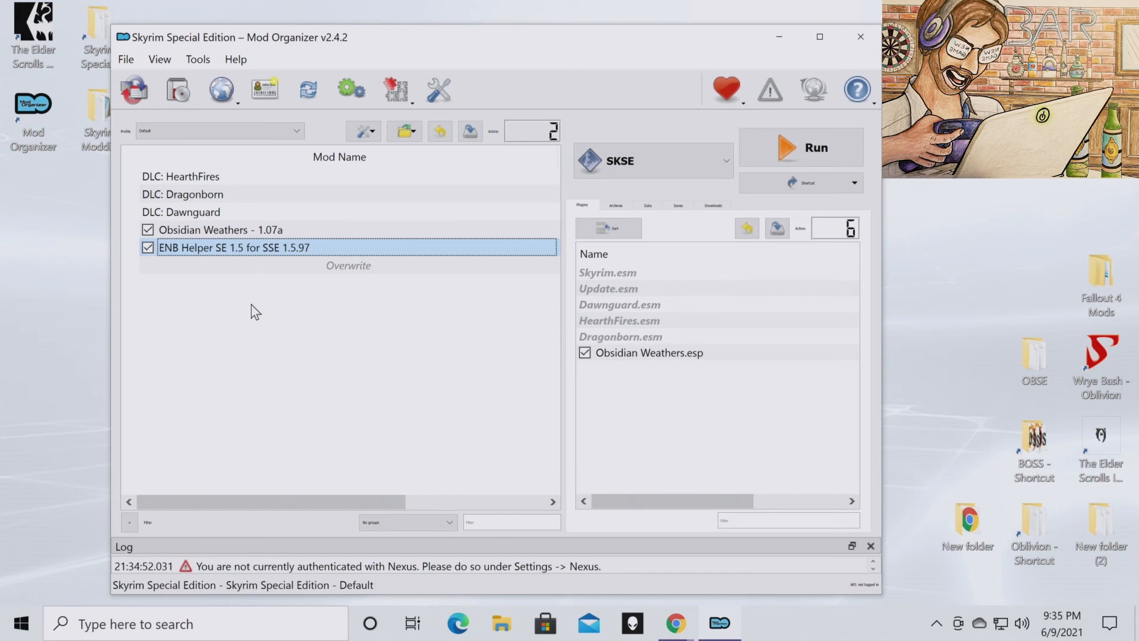
{"action": "mouse_move", "coordinate": [247, 326]}
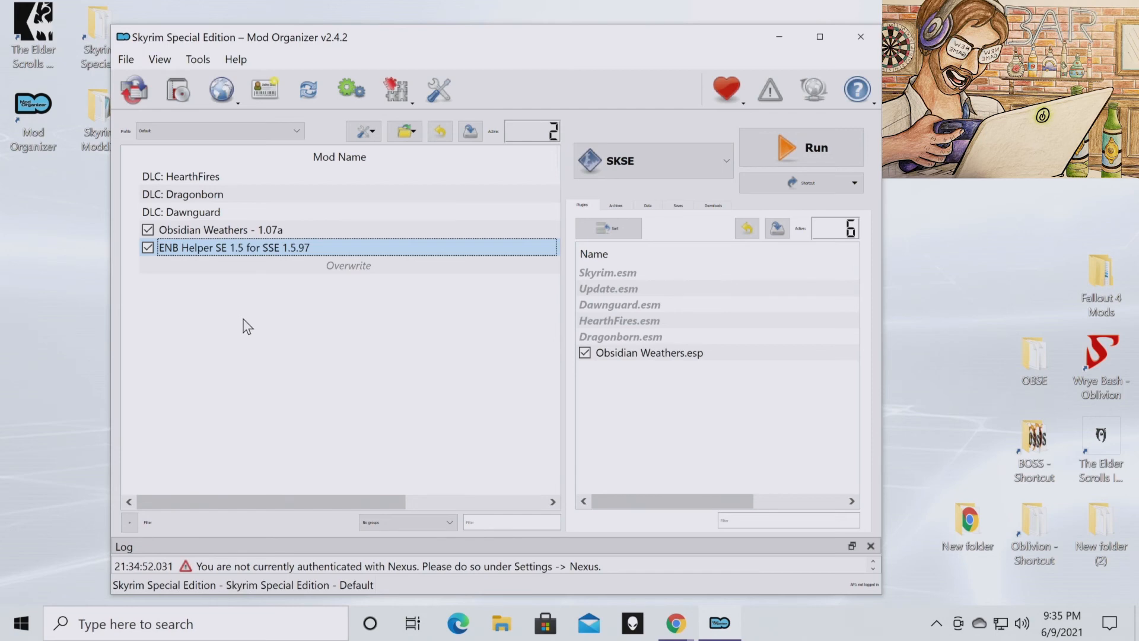